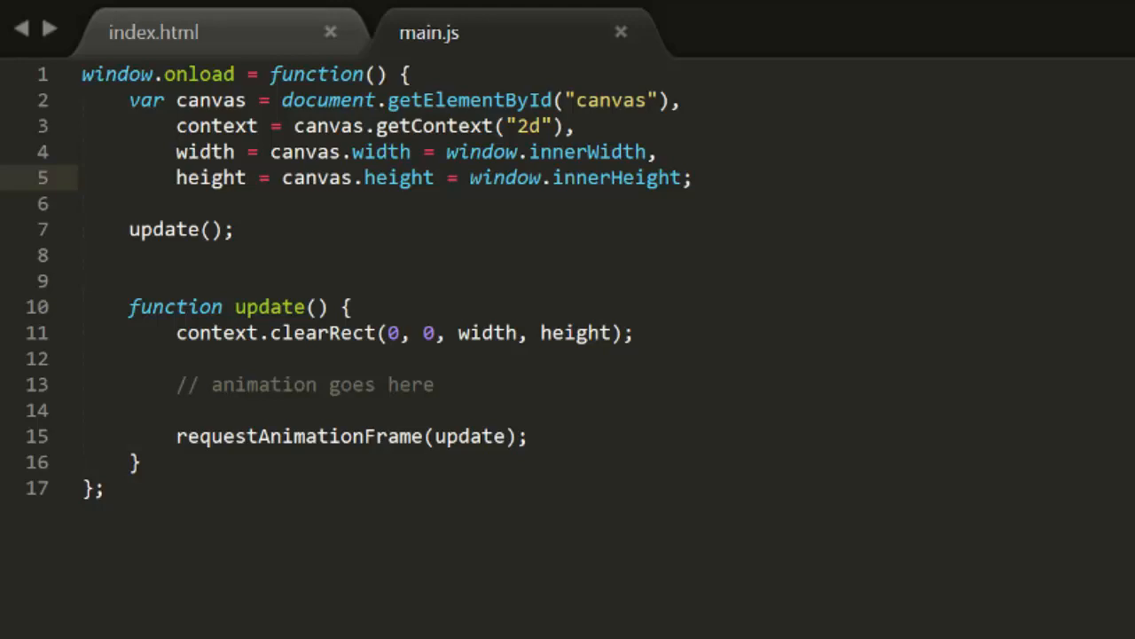
{"action": "mouse_move", "coordinate": [257, 40]}
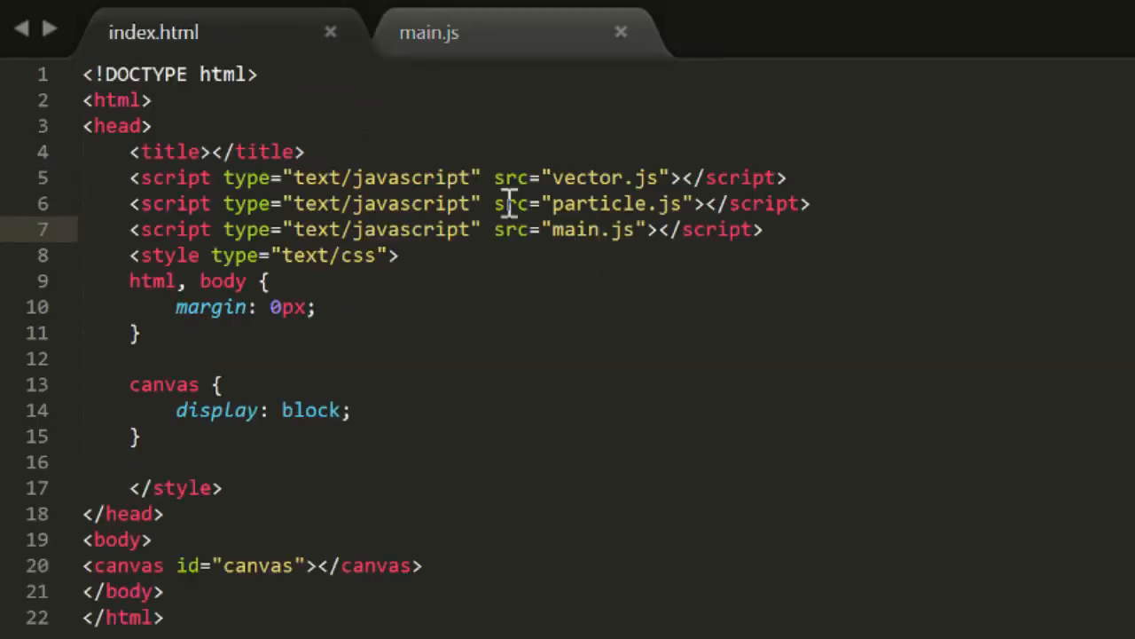
- Switch back to the main.js tab to begin declaring the ship variable
{"action": "left_click", "coordinate": [429, 33]}
{"action": "type", "text": "ship ="}
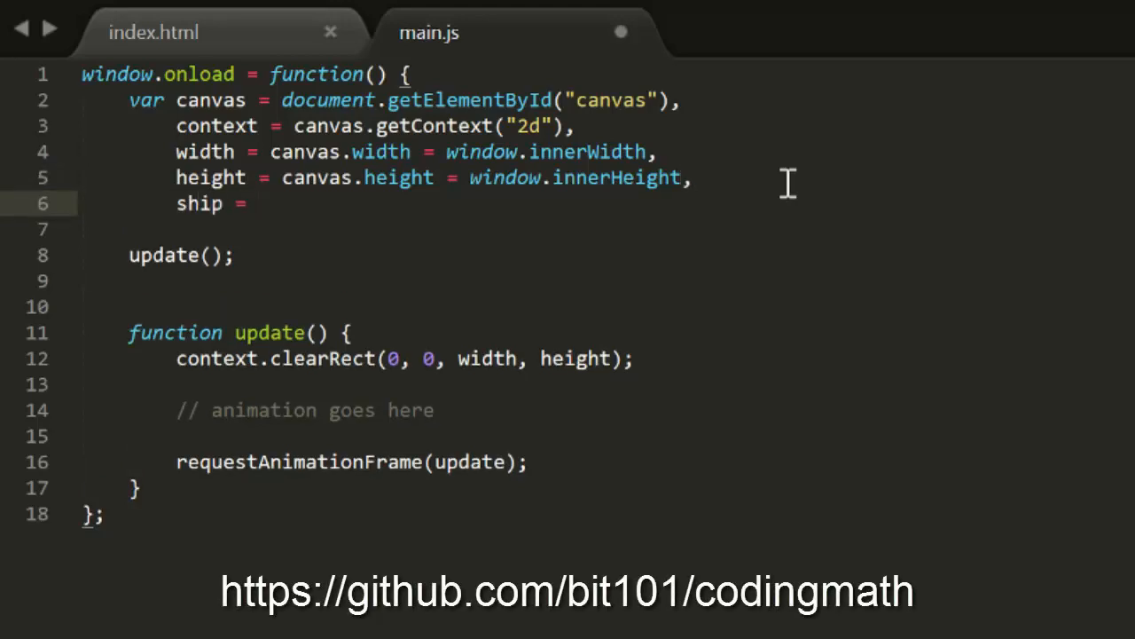
- Declare ship = particle.create(width / 2, height / 2, 0, 0) and thrust = vector.create(0, 0)
{"action": "type", "text": "particle.c"}
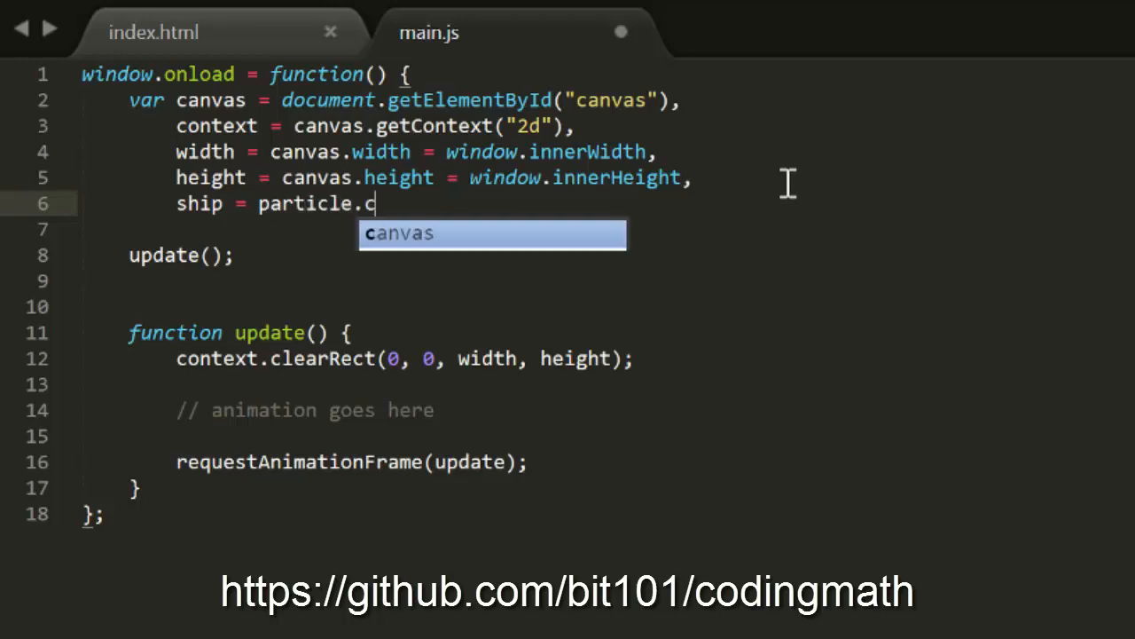
{"action": "type", "text": "reate(width / 2, height / 2, 0, 0);"}
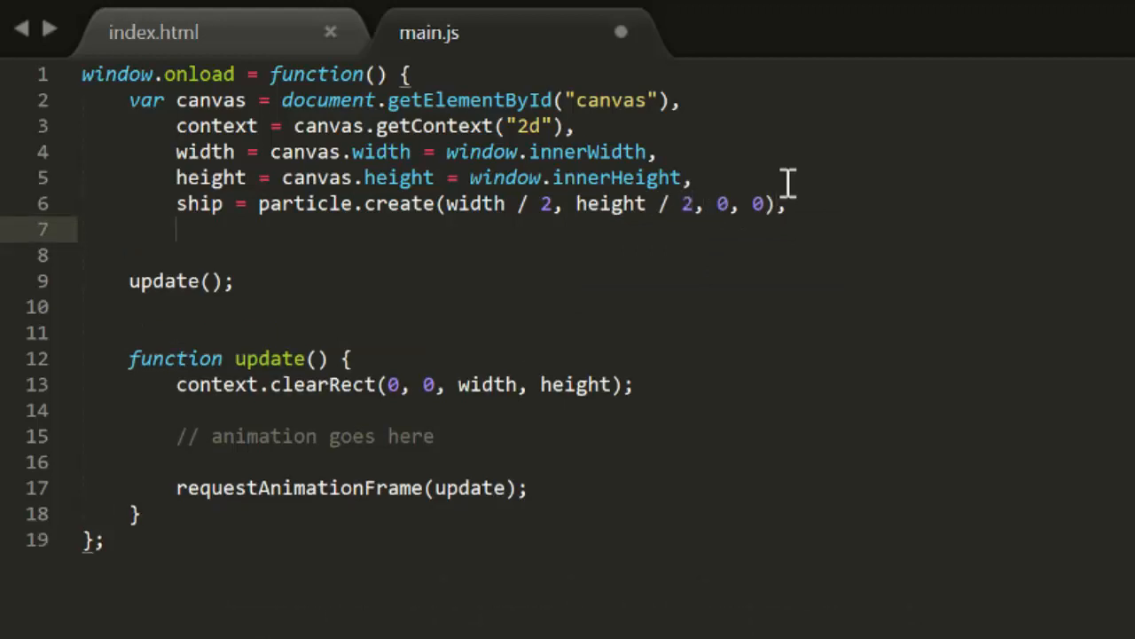
{"action": "type", "text": "thrust ="}
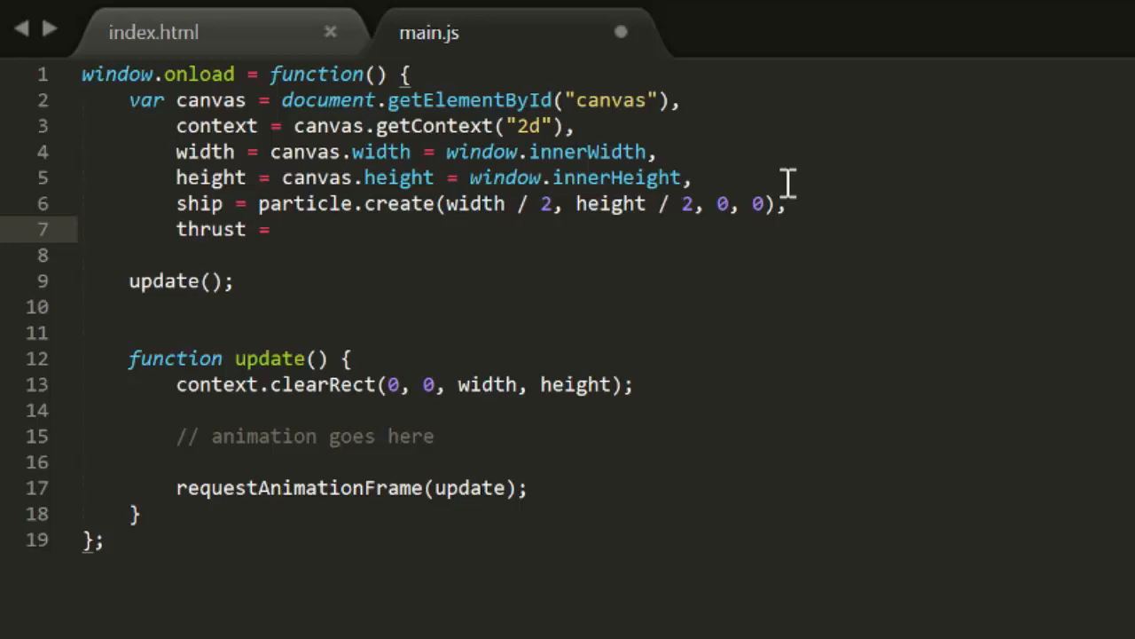
{"action": "type", "text": "vector."}
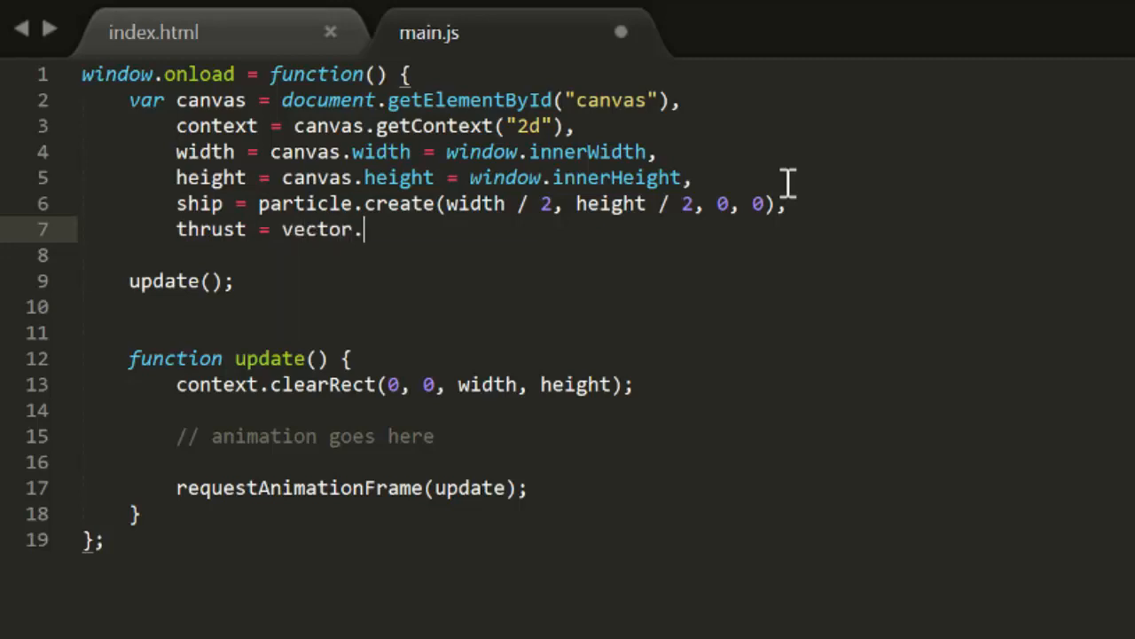
{"action": "type", "text": "create(0)"}
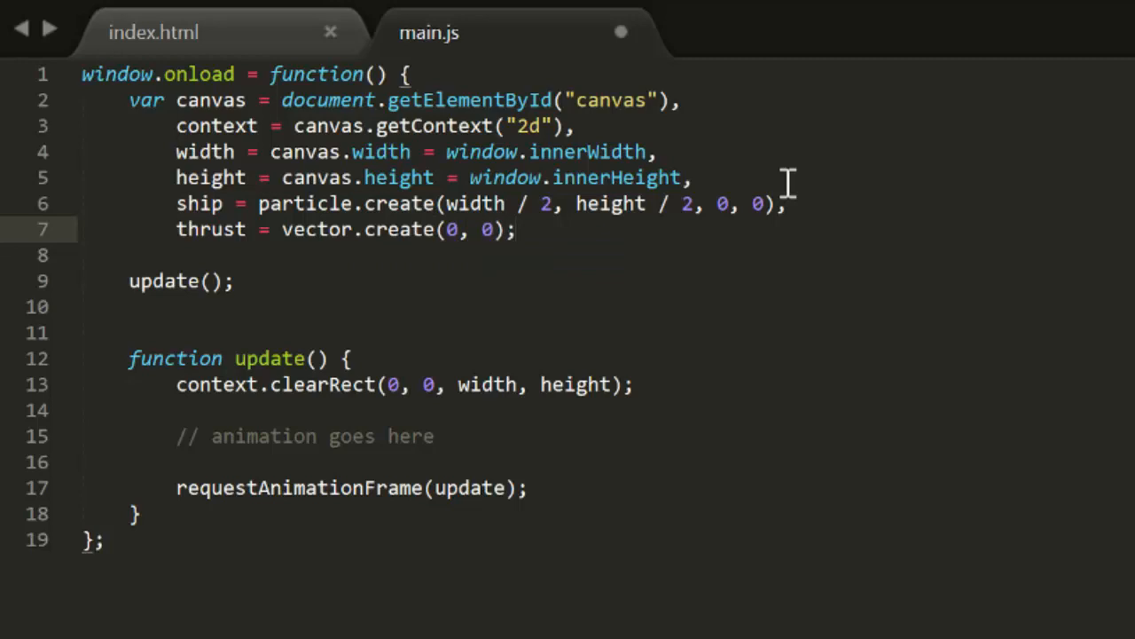
{"action": "scroll", "scroll_direction": "down", "scroll_amount": 3}
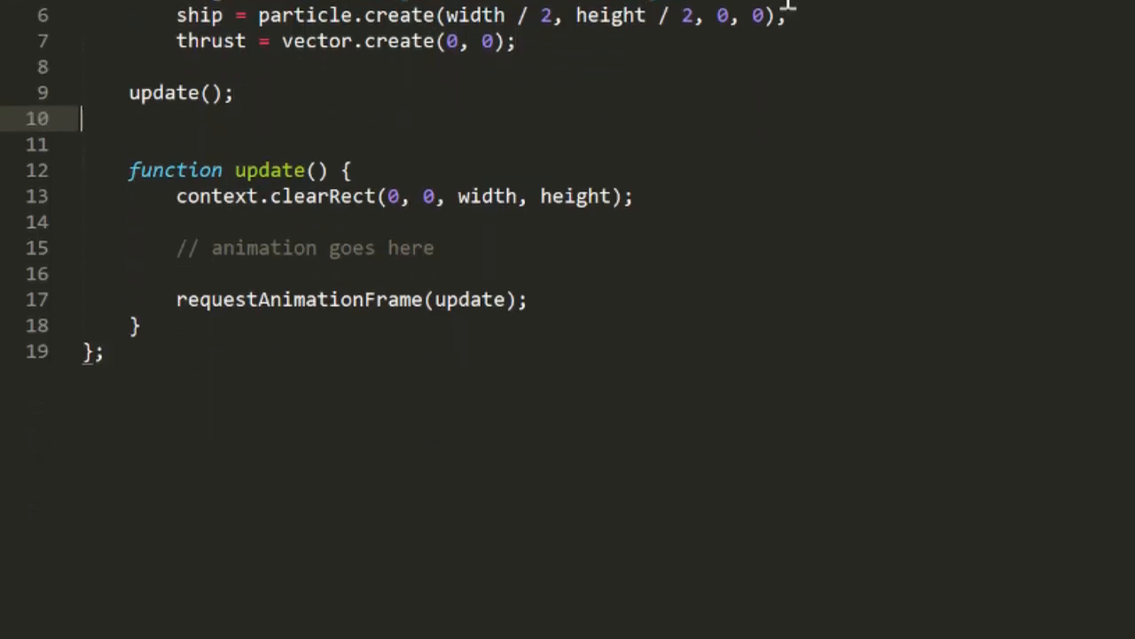
- Add document.body.addEventListener("keydown", function(event) { }) with an empty body
{"action": "type", "text": "document.body.a"}
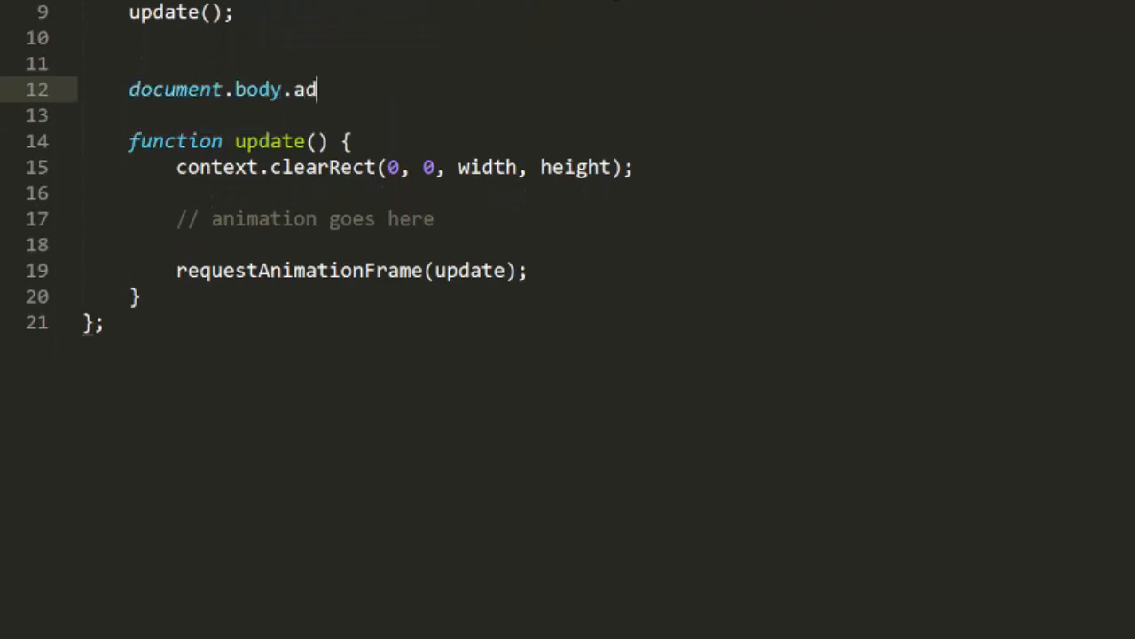
{"action": "type", "text": "dEventList"}
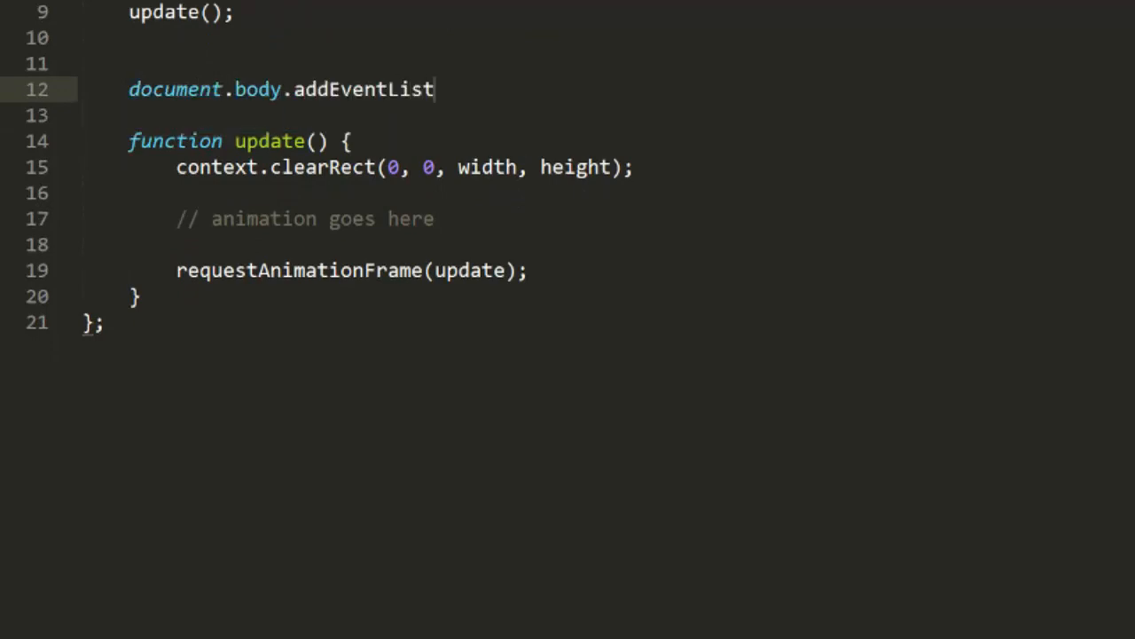
{"action": "type", "text": "ener()"}
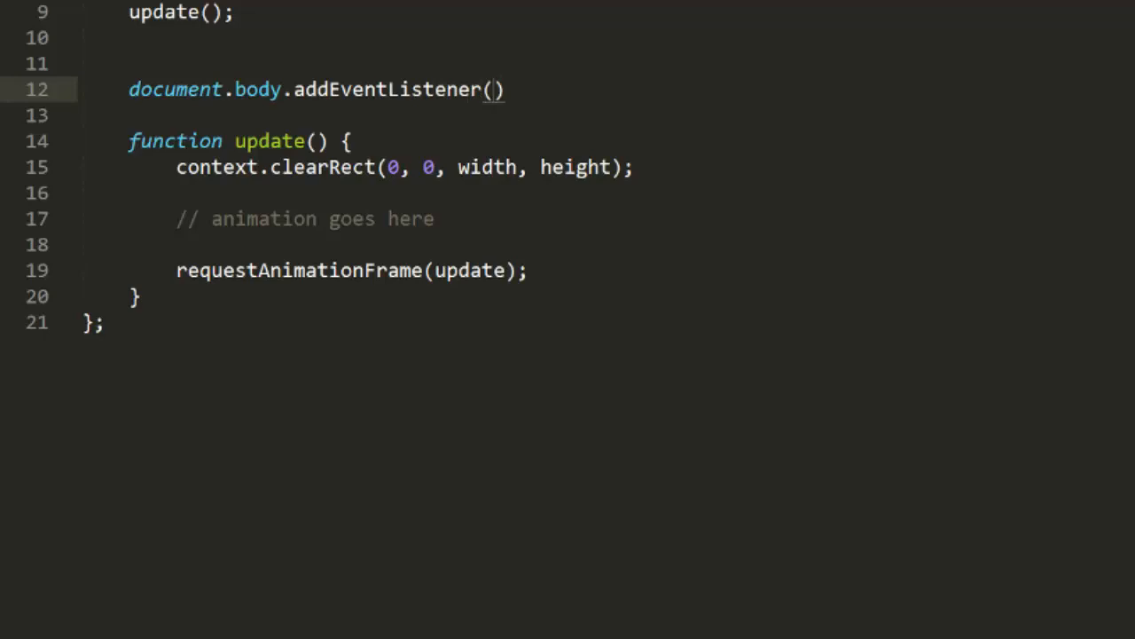
{"action": "type", "text": "\"keydown\""}
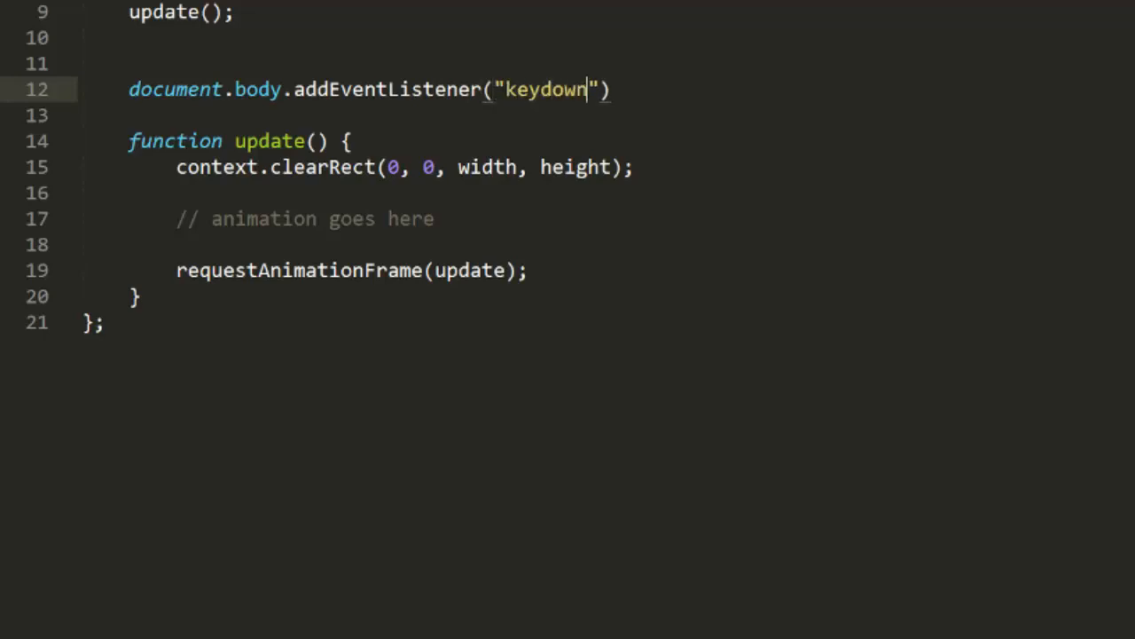
{"action": "type", "text": ", function(e)"}
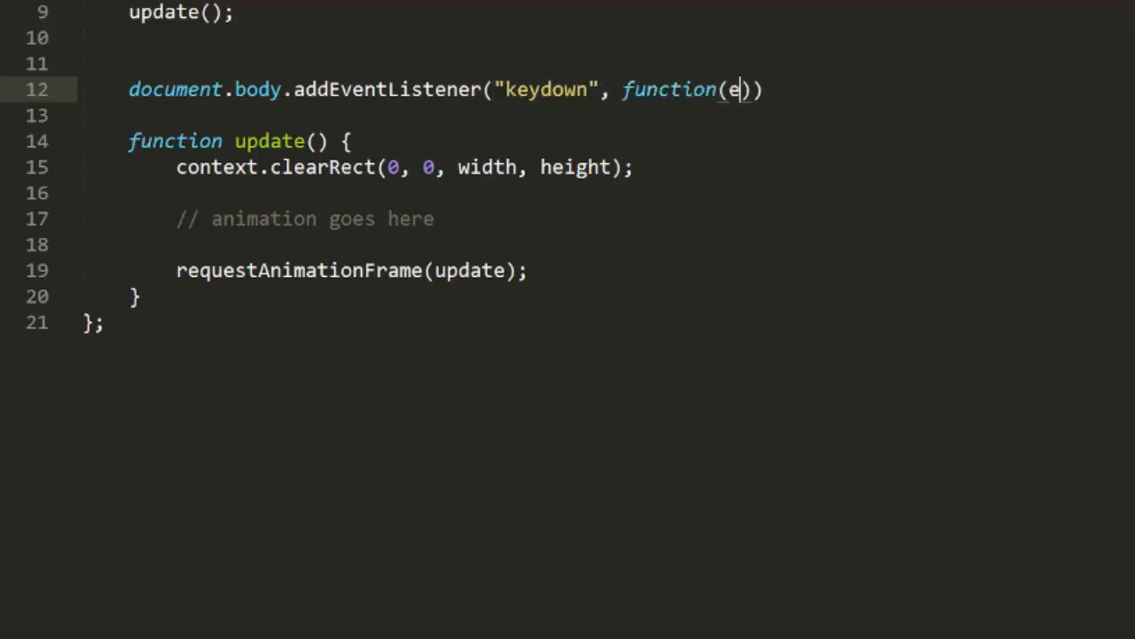
{"action": "type", "text": "vent) {"}
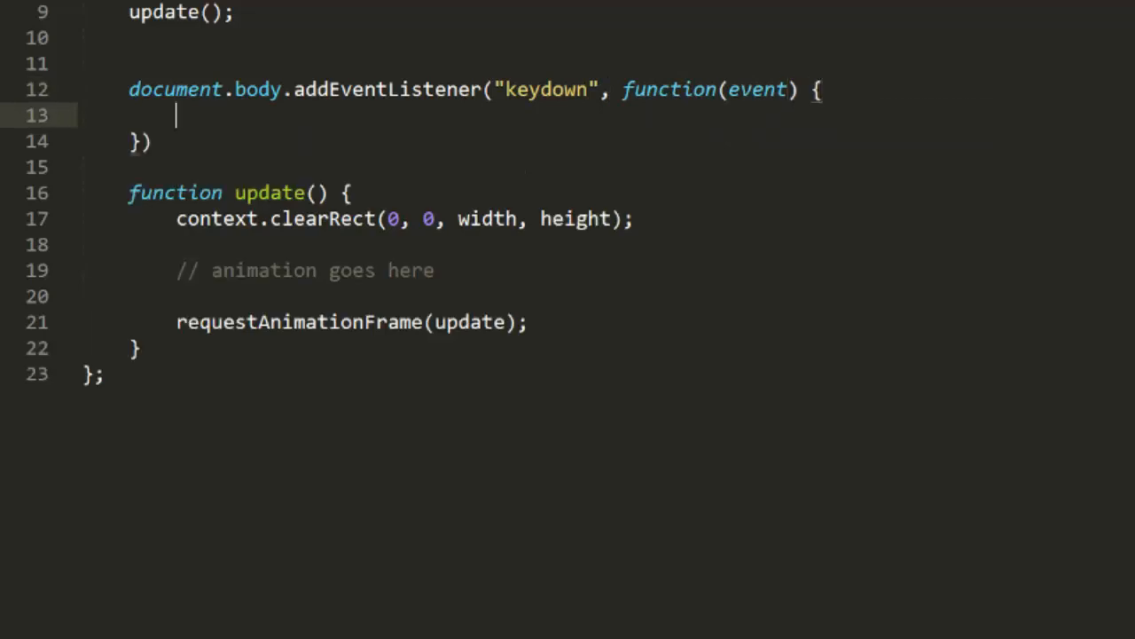
{"action": "type", "text": ";"}
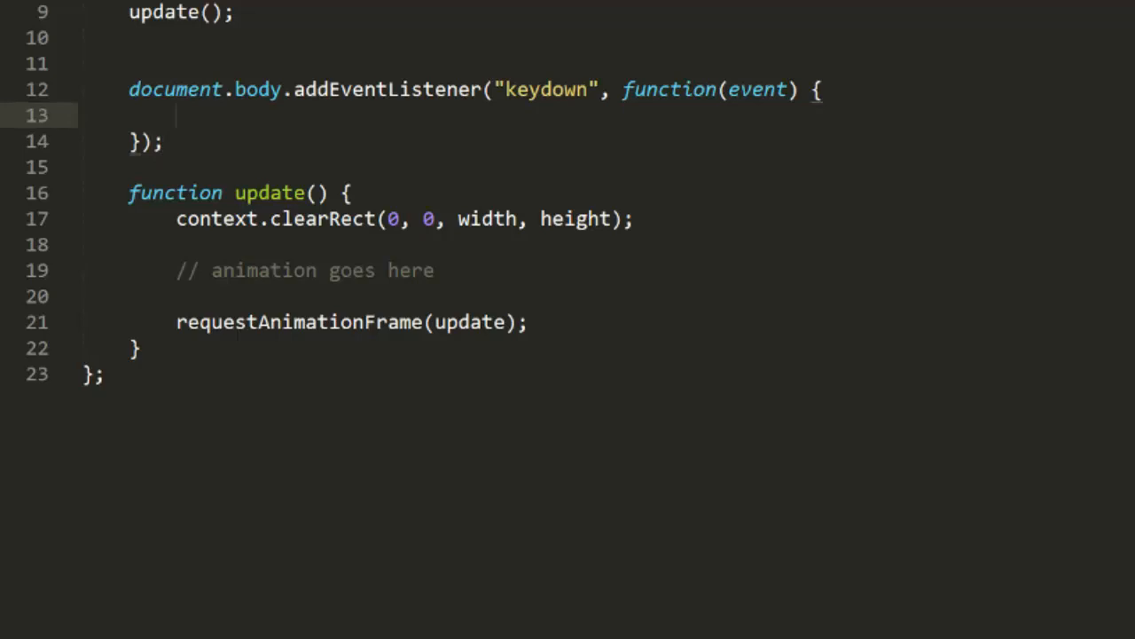
- Log event.keyCode inside the keydown handler with console.log
{"action": "type", "text": "con"}
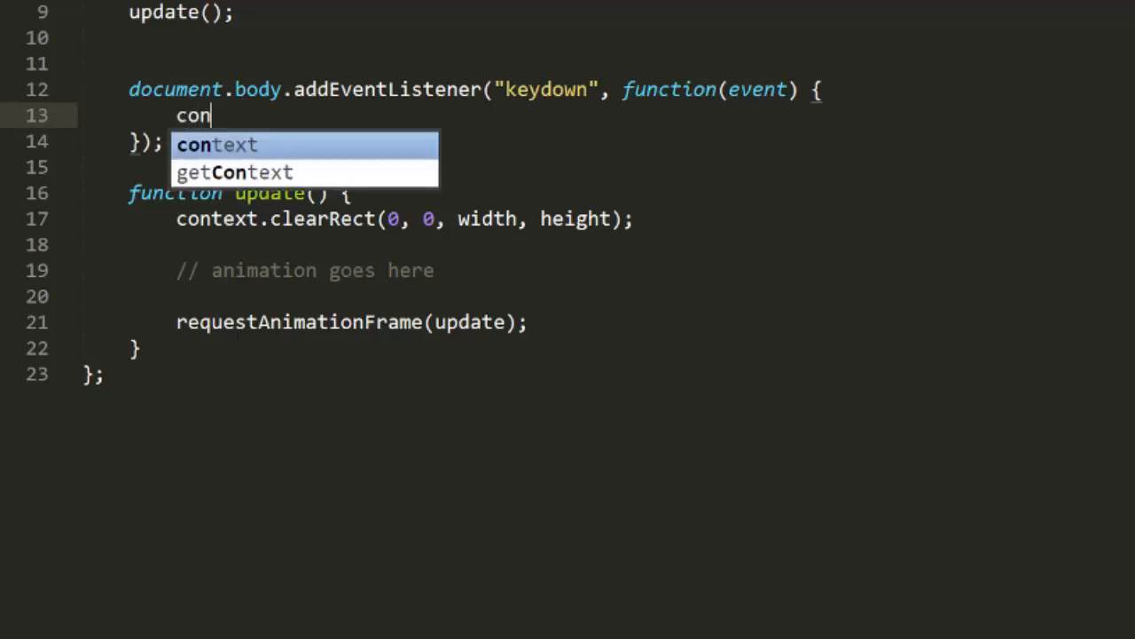
{"action": "type", "text": "console.log()"}
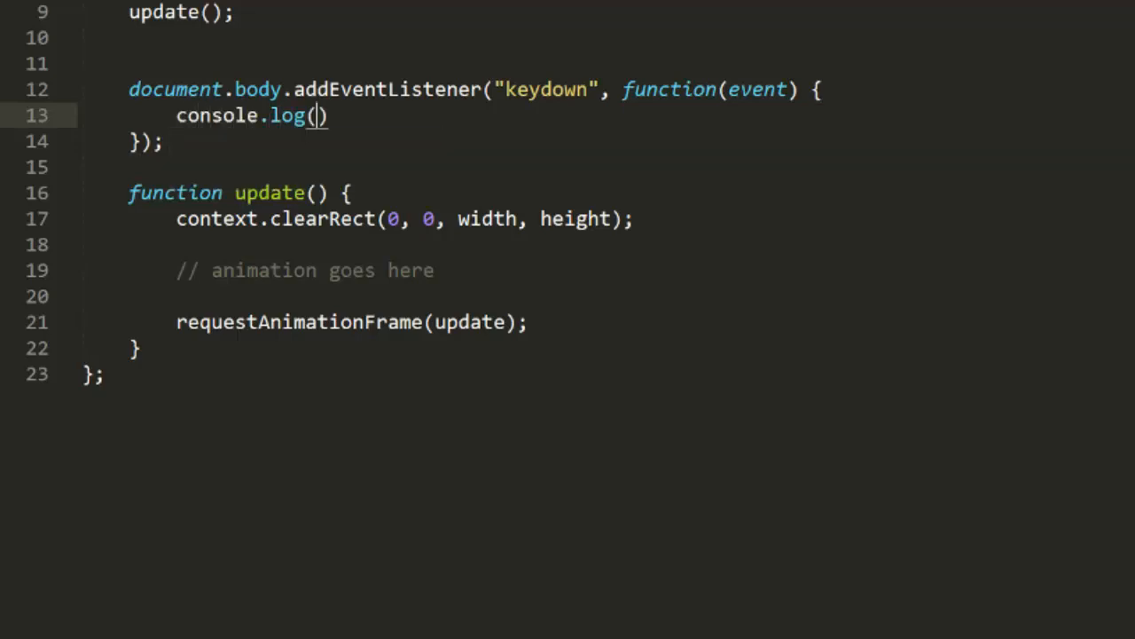
{"action": "type", "text": "even"}
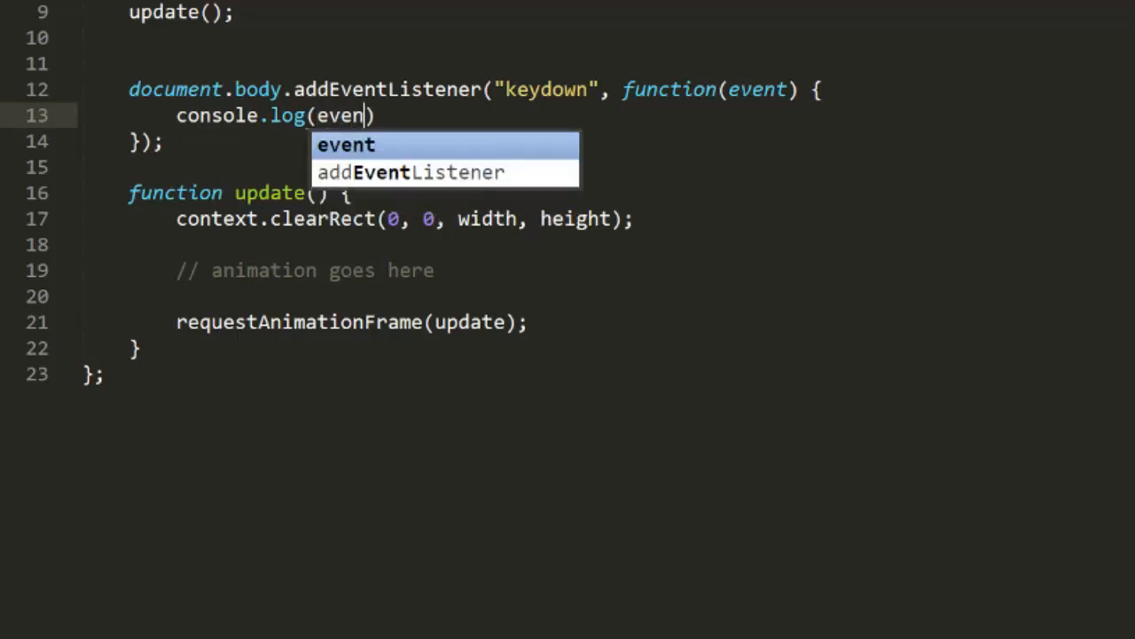
{"action": "type", "text": "t.keyCod"}
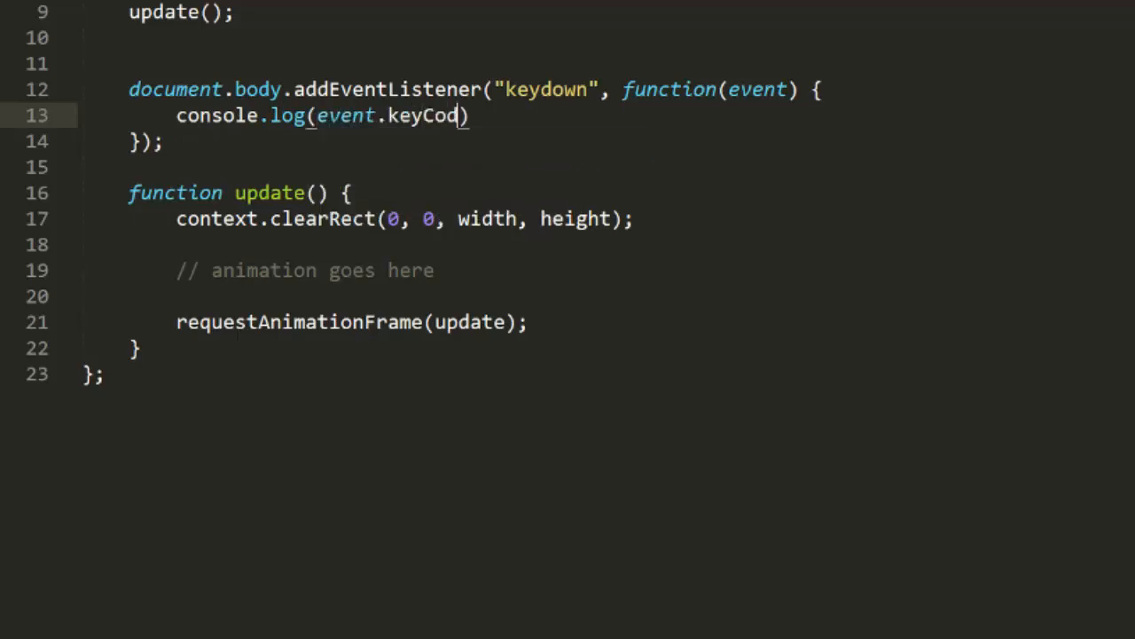
{"action": "type", "text": "e);"}
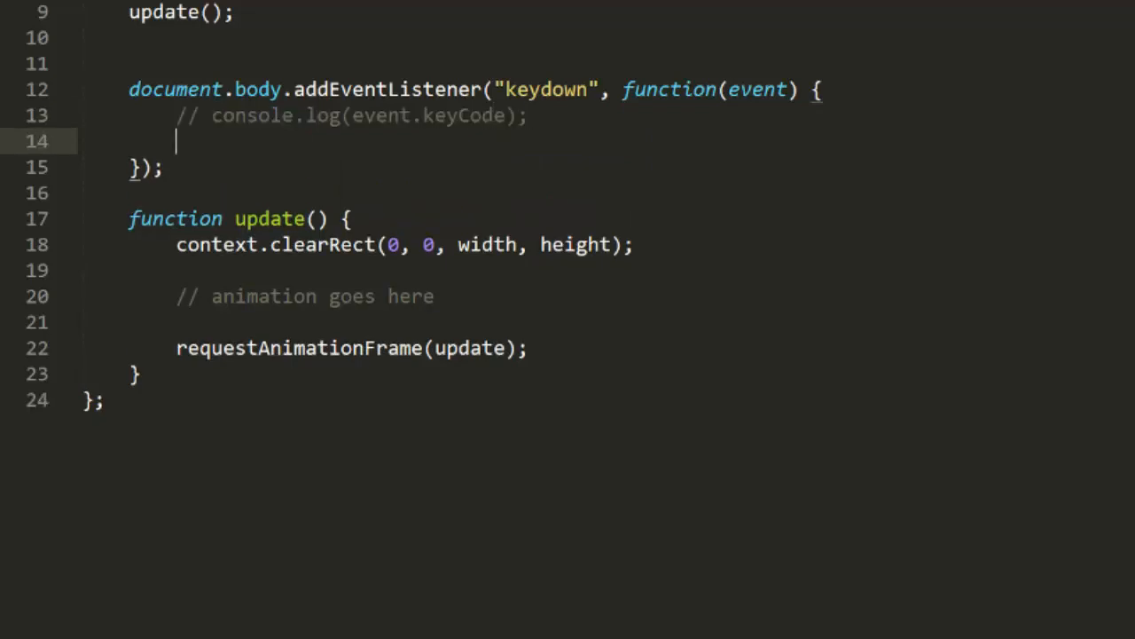
- Switch on event.keyCode with case 38 setting thrust.setY(-0.1), the other arrow cases, and a default
{"action": "type", "text": "switch(event.)"}
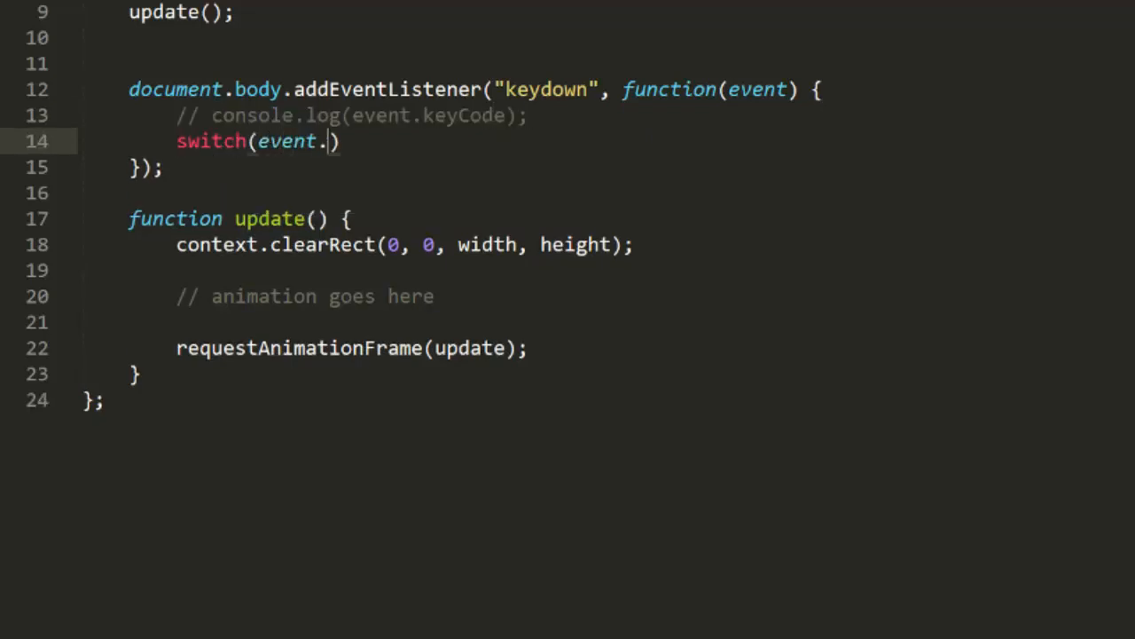
{"action": "type", "text": "keyCode) {"}
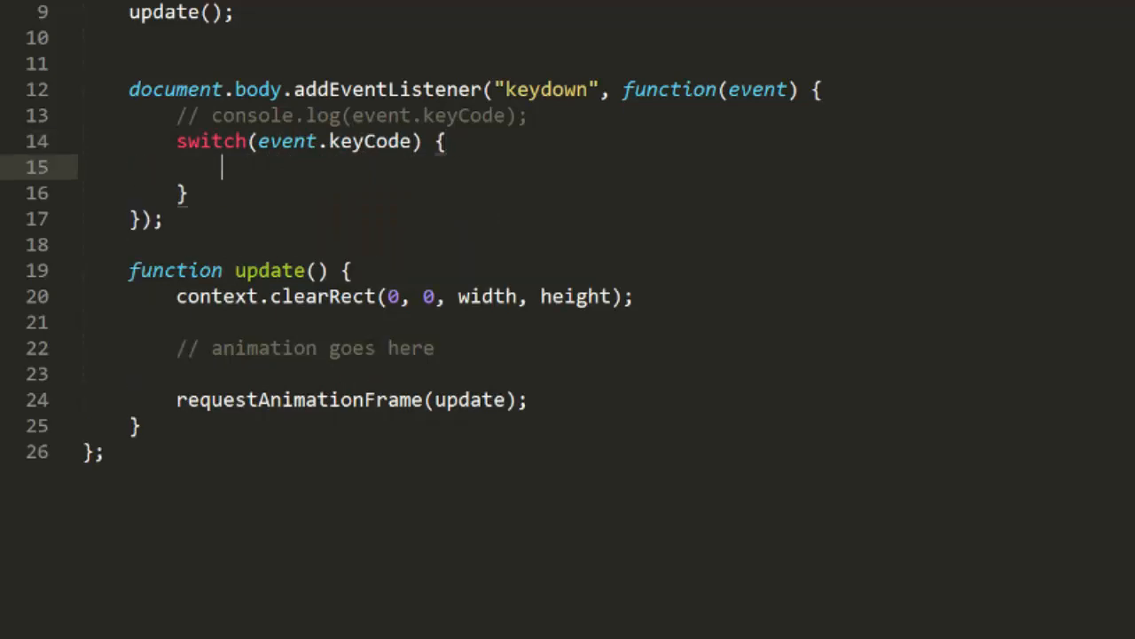
{"action": "type", "text": "case 38:"}
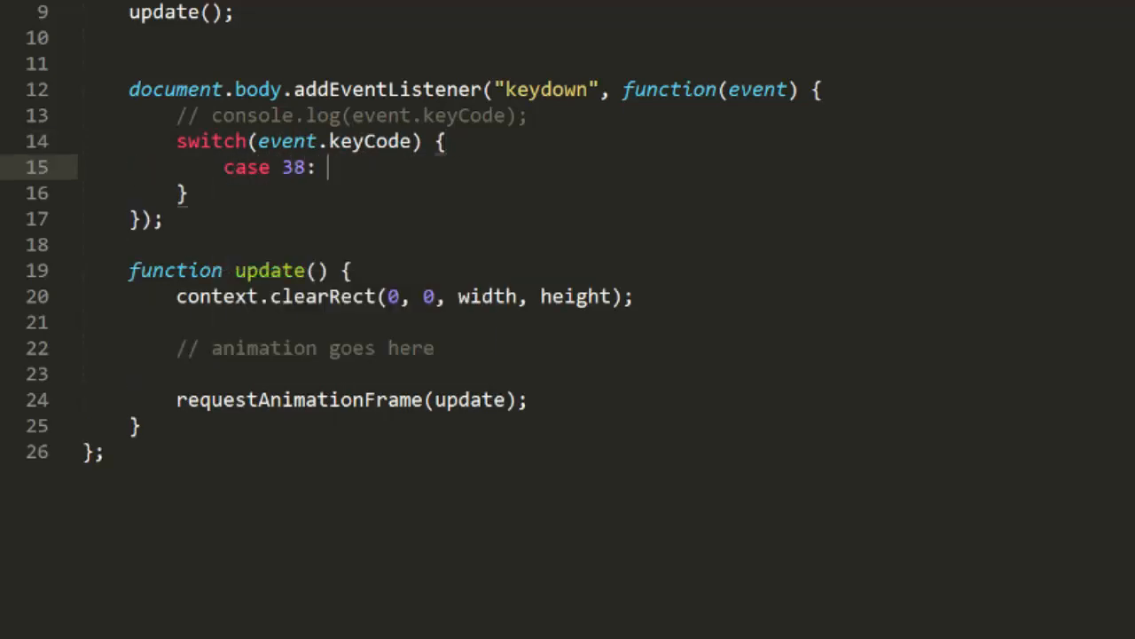
{"action": "type", "text": "// up"}
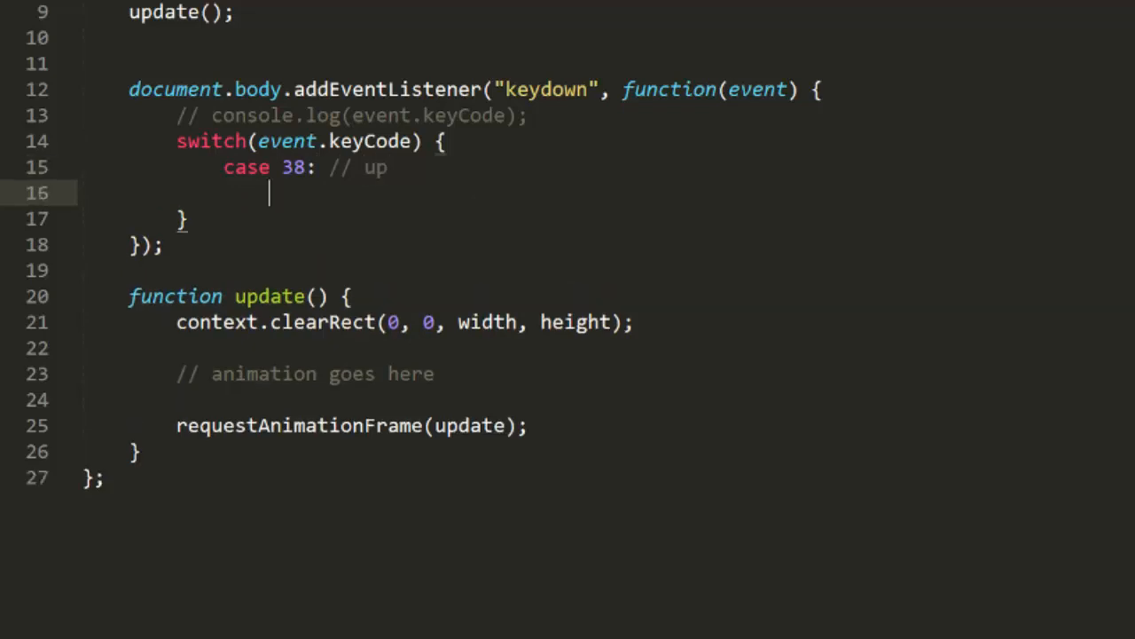
{"action": "type", "text": "thrust.setY"}
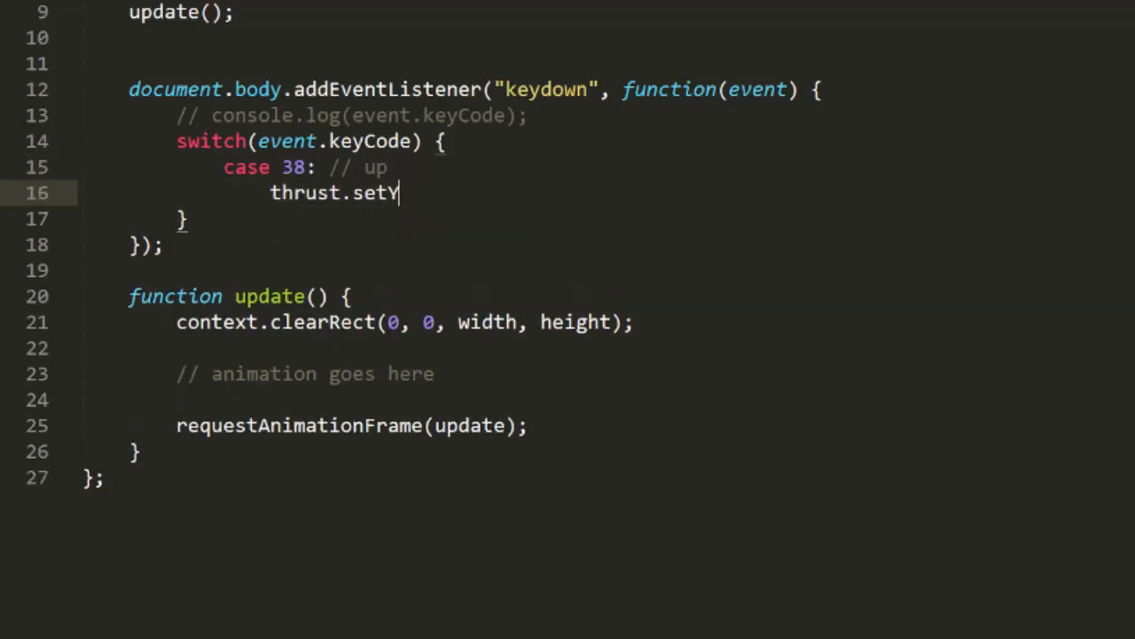
{"action": "type", "text": "(-0.1);"}
{"action": "type", "text": "break;"}
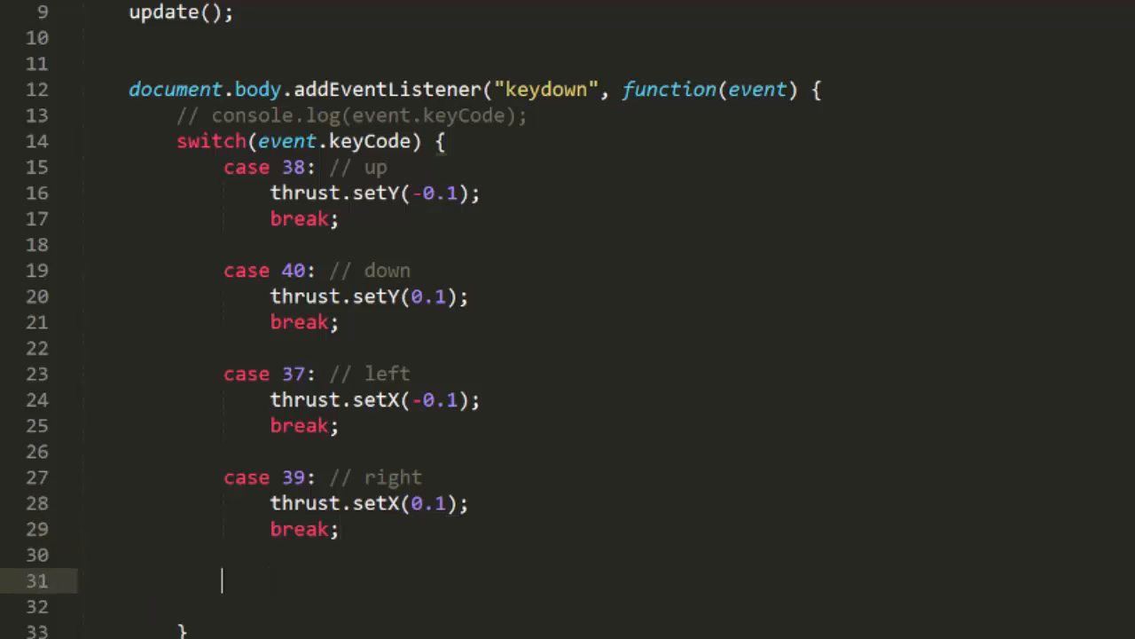
{"action": "type", "text": "default:"}
{"action": "left_click", "coordinate": [607, 606]}
{"action": "type", "text": "break;"}
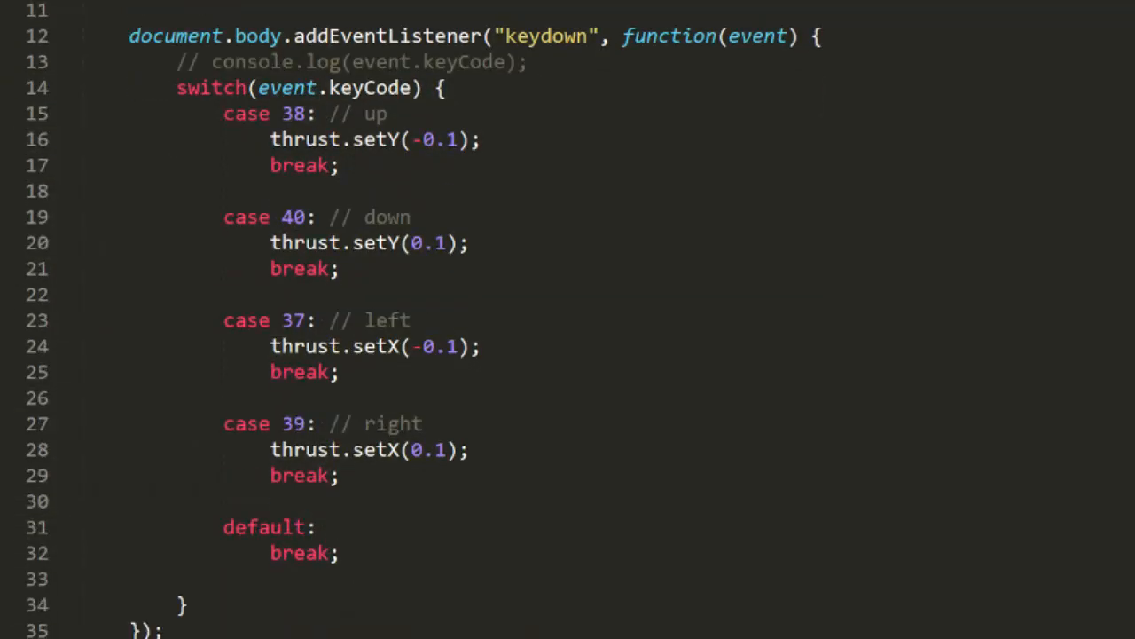
- Add a keyup listener whose arrow cases reset thrust X or Y to 0
{"action": "scroll", "scroll_direction": "down", "scroll_amount": 3}
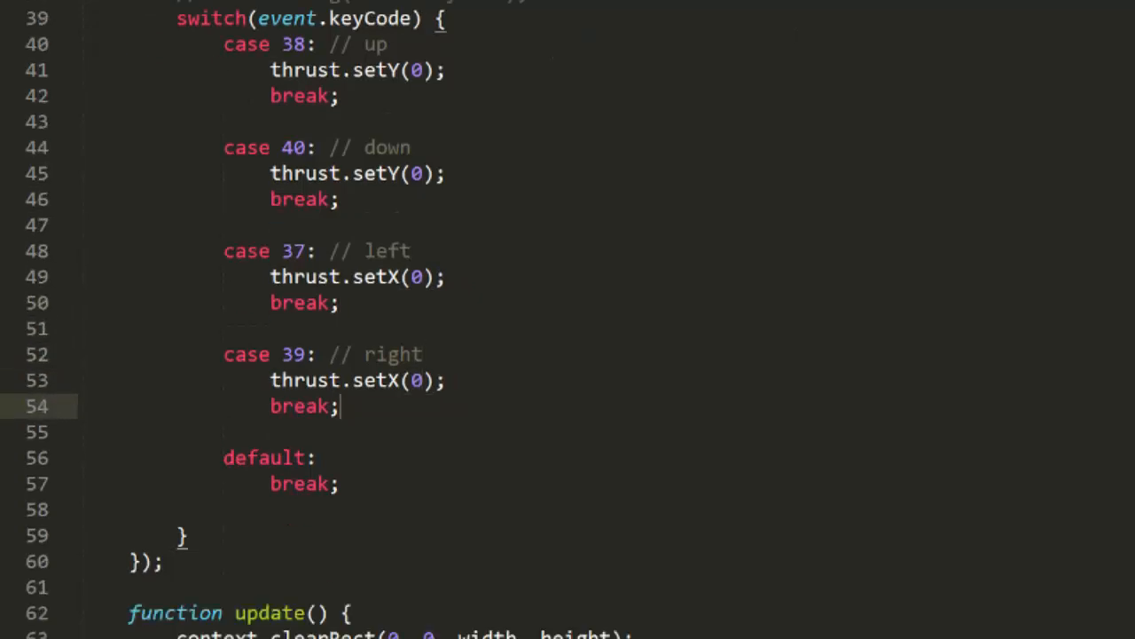
{"action": "scroll", "scroll_direction": "down", "scroll_amount": 3}
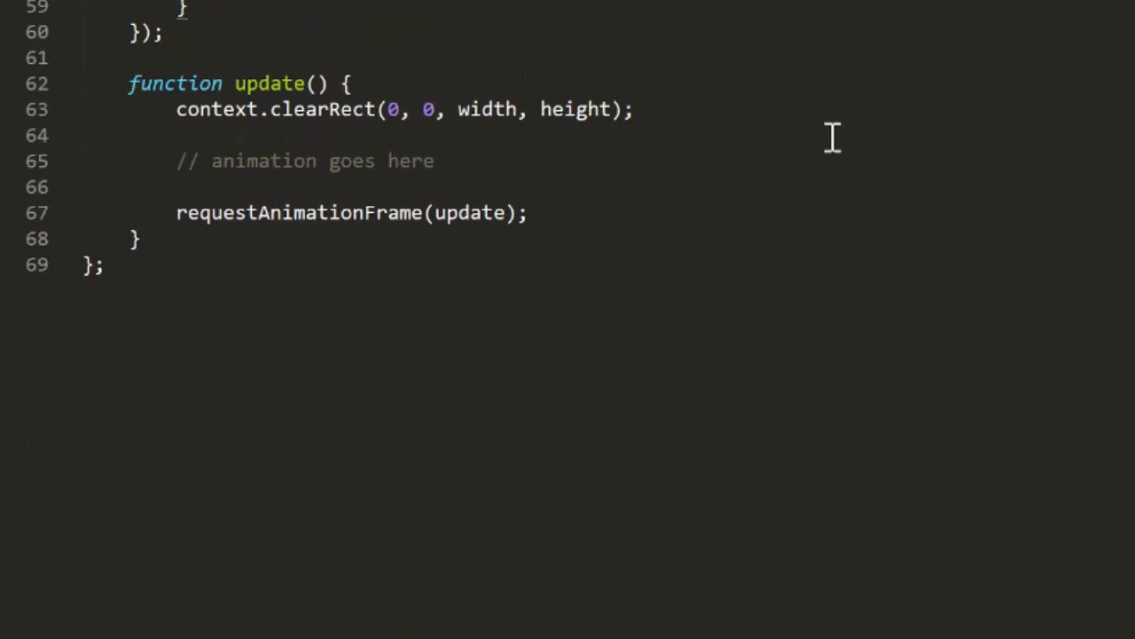
- In update(), accelerate ship by thrust and draw a filled radius-10 arc at ship.position
{"action": "type", "text": "ship"}
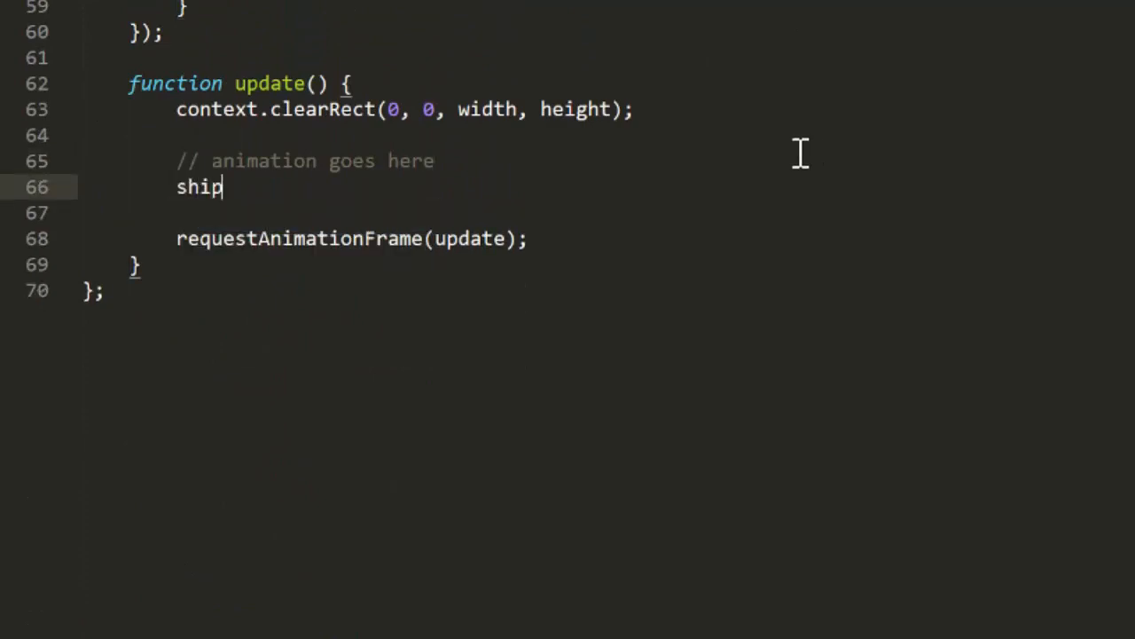
{"action": "type", "text": ".accelerate(thrust);"}
{"action": "type", "text": "context.arc(ship.position."}
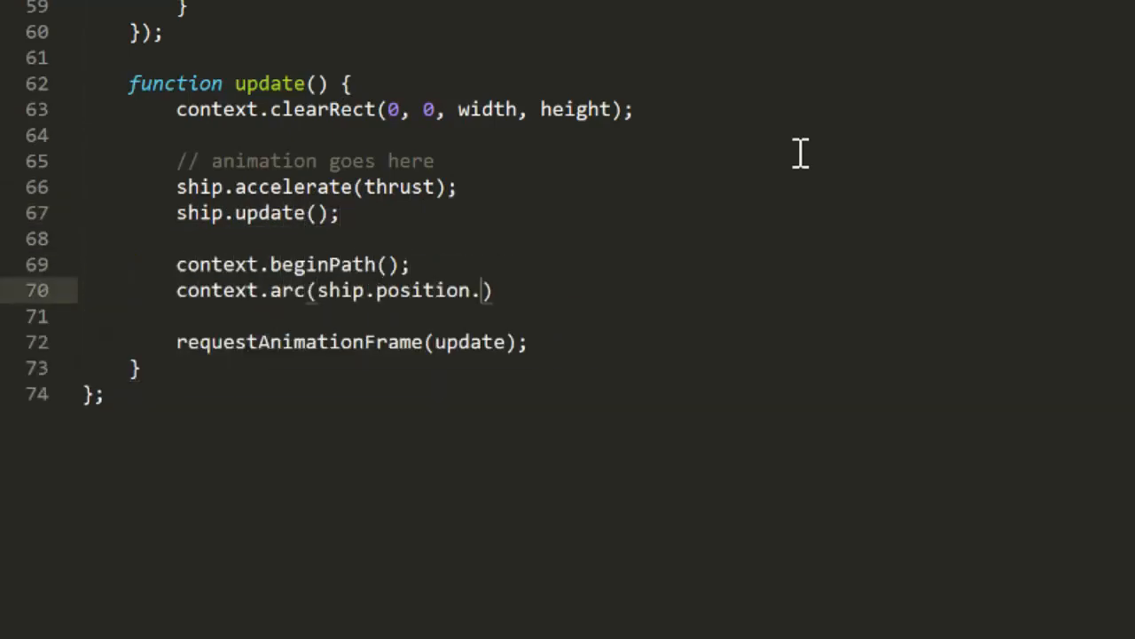
{"action": "type", "text": "getX(), ship.position.getY())"}
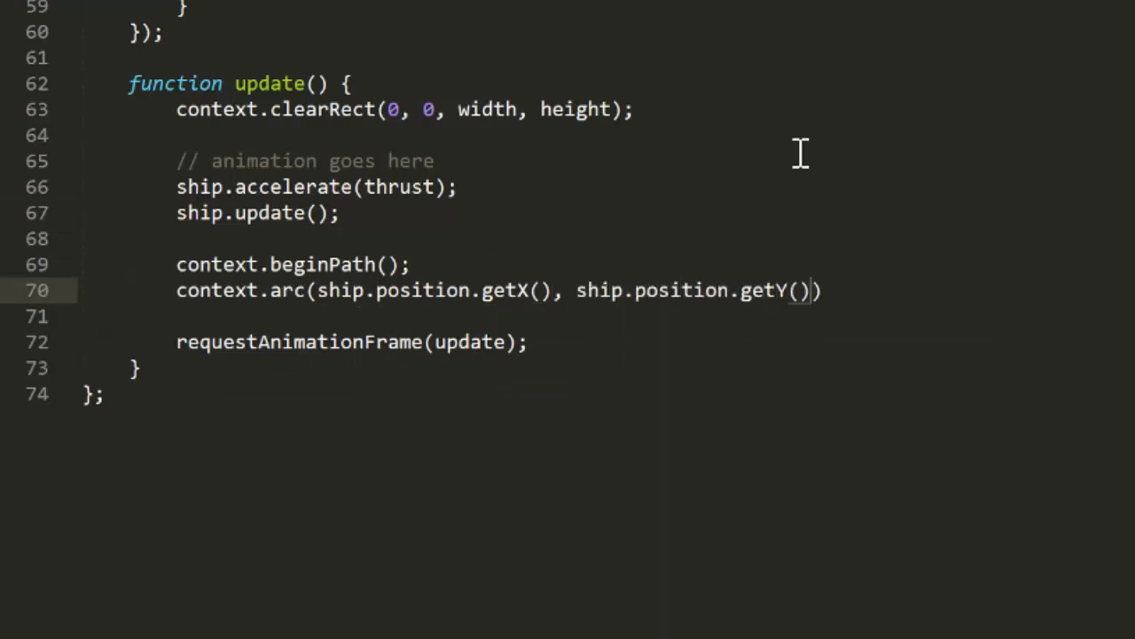
{"action": "type", "text": ", 10, 0, Math.PI * 2, false"}
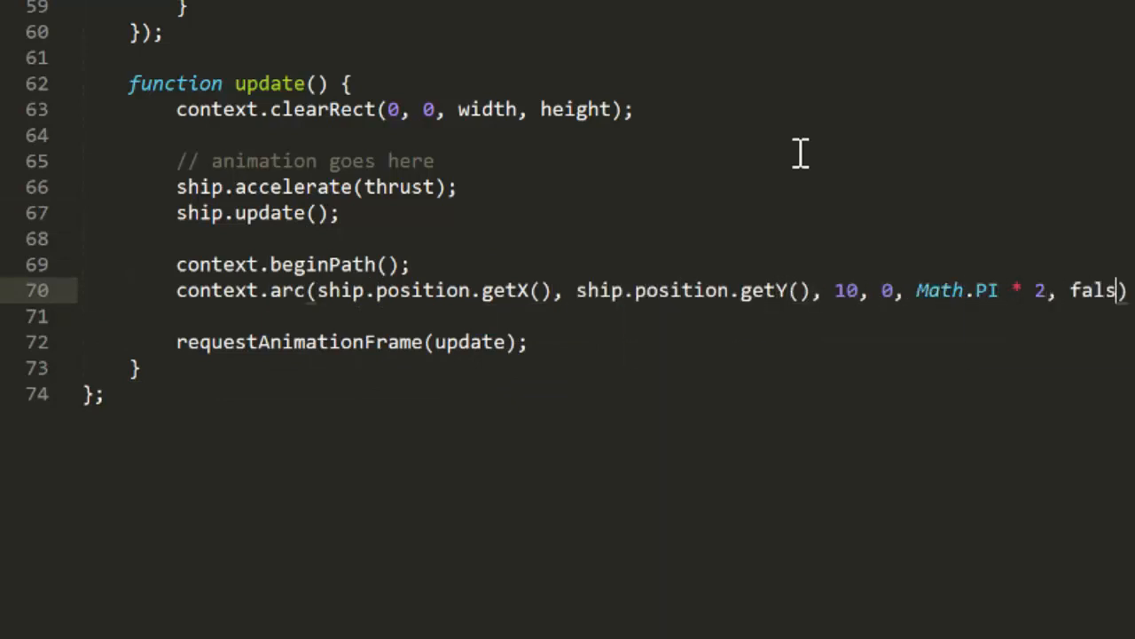
{"action": "type", "text": "context.fill();"}
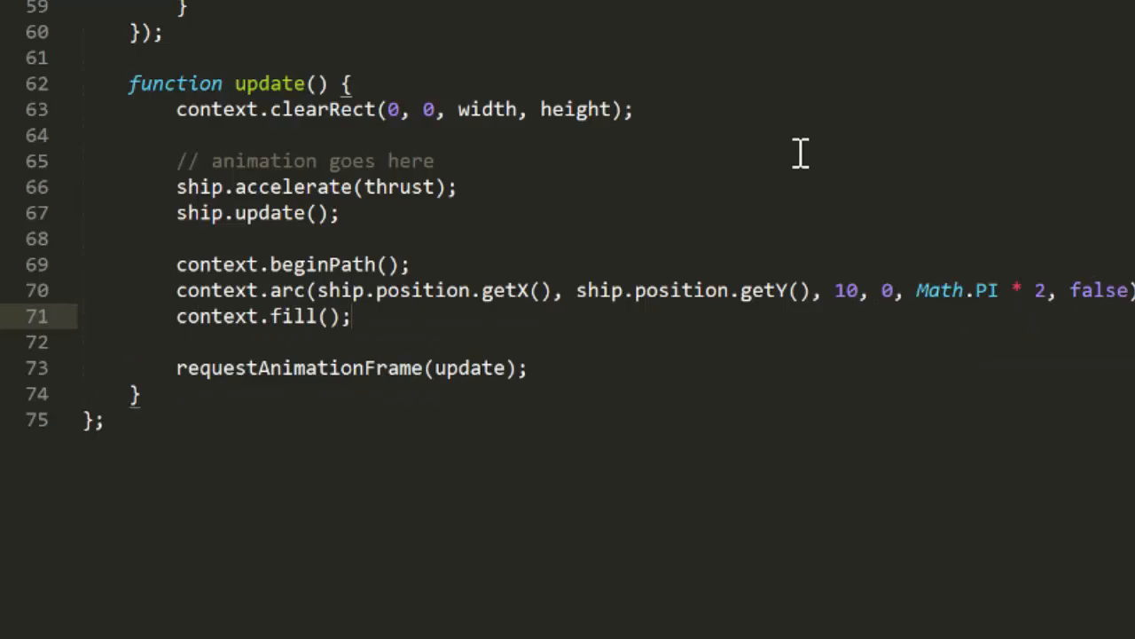
- Reload the page in the browser to test the arrow-key thrust on the circle ship
{"action": "key", "text": "Enter"}
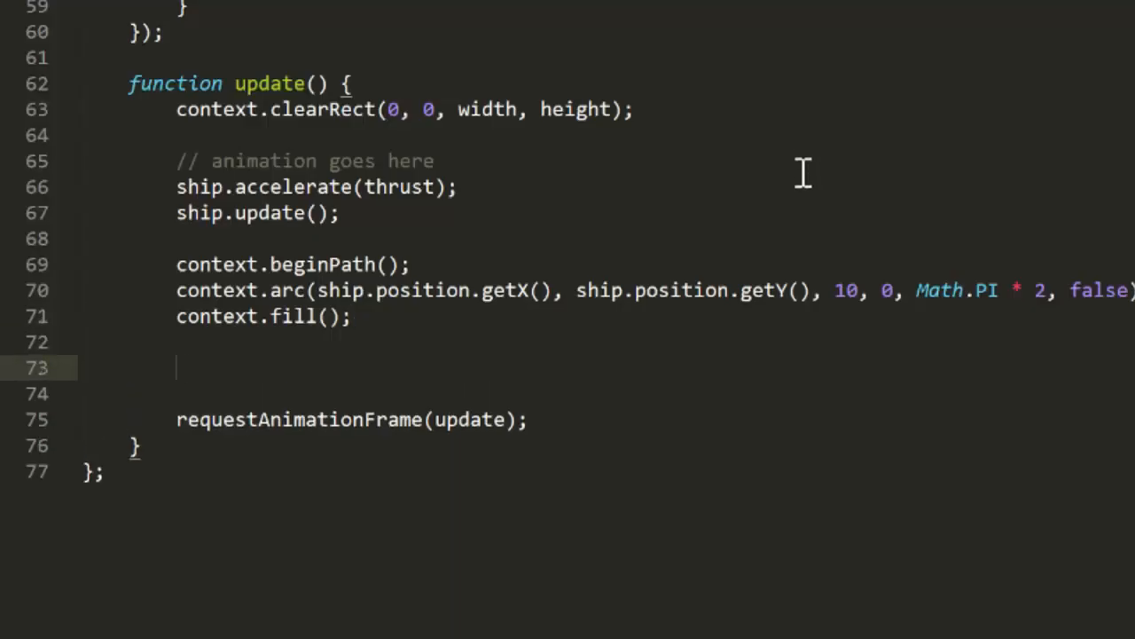
- Wrap the ship horizontally: if position.getX() passes width or 0, reset it with setX
{"action": "type", "text": "if("}
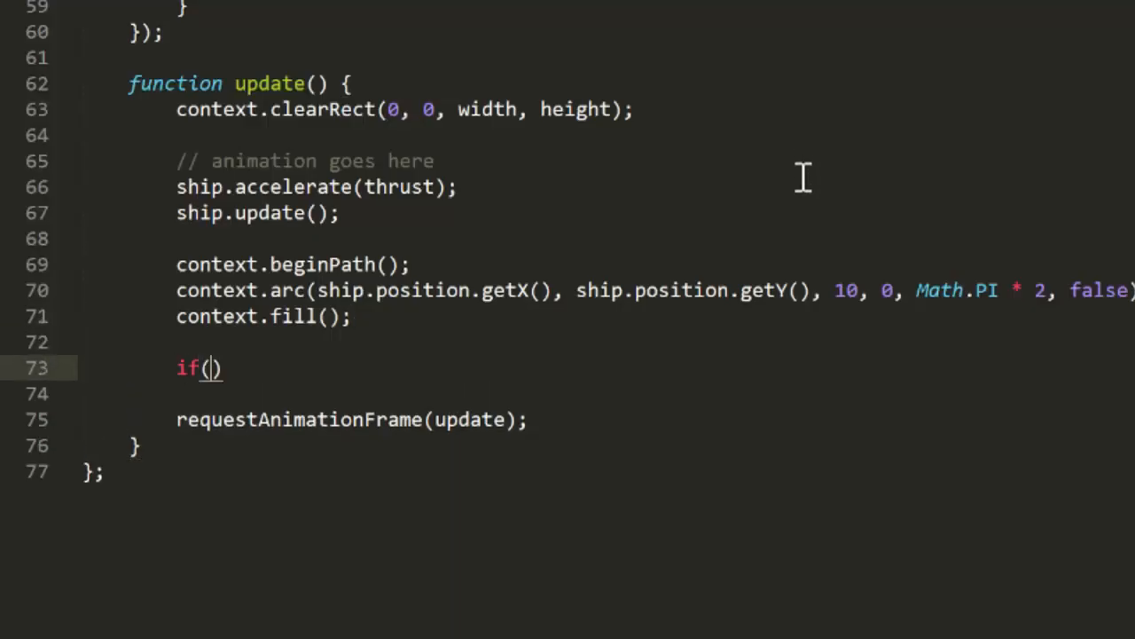
{"action": "type", "text": "ship."}
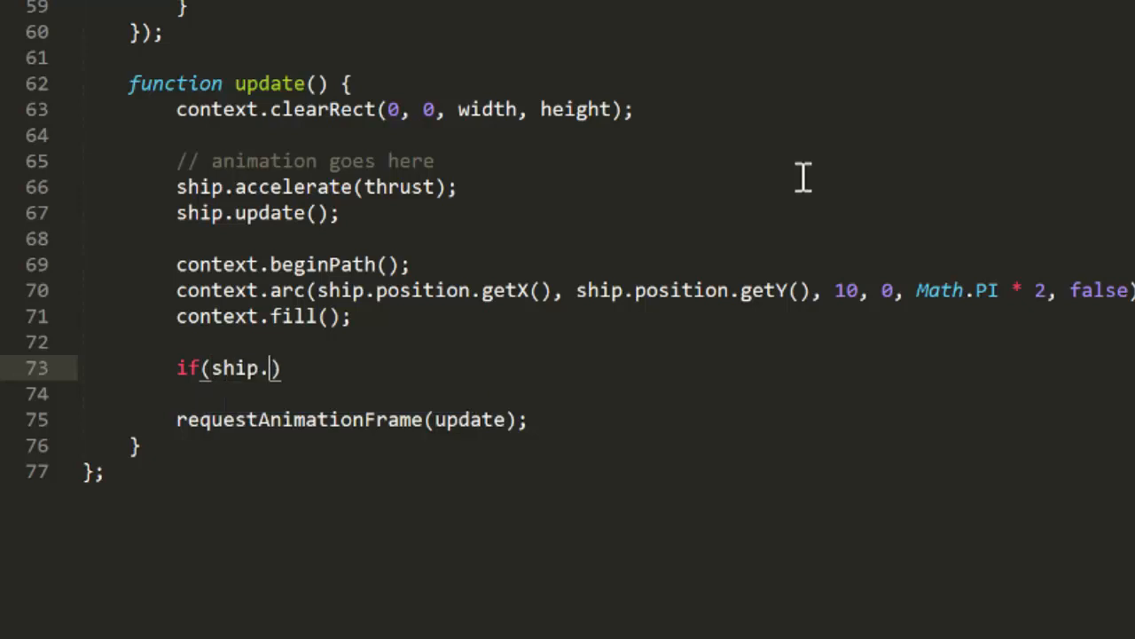
{"action": "type", "text": "position.getX()"}
{"action": "type", "text": "shi"}
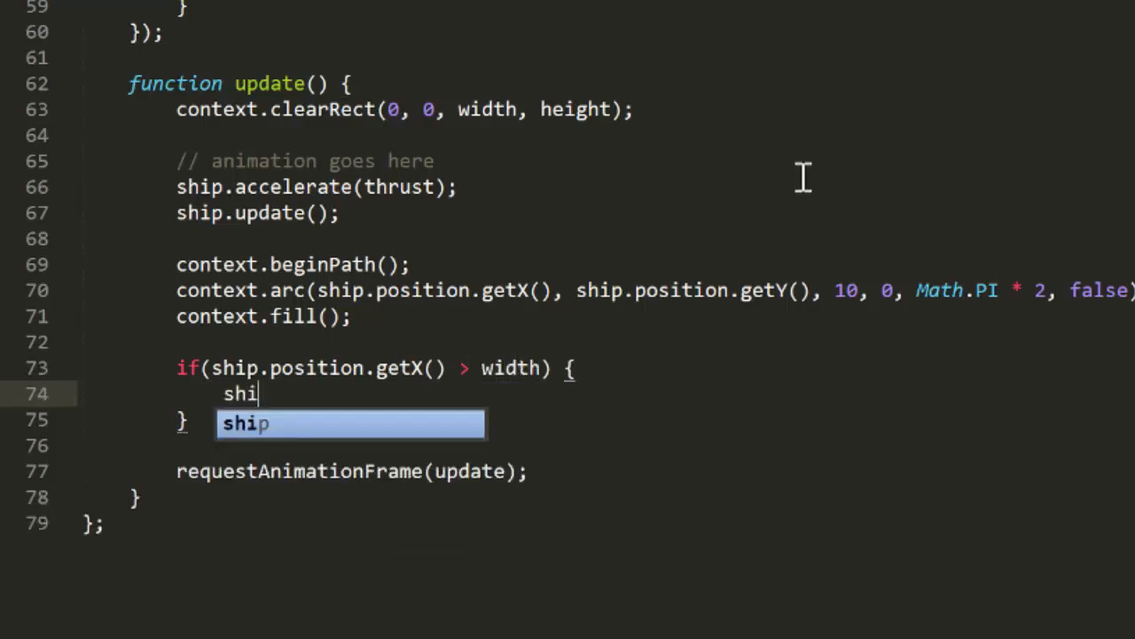
{"action": "type", "text": "p.position.se"}
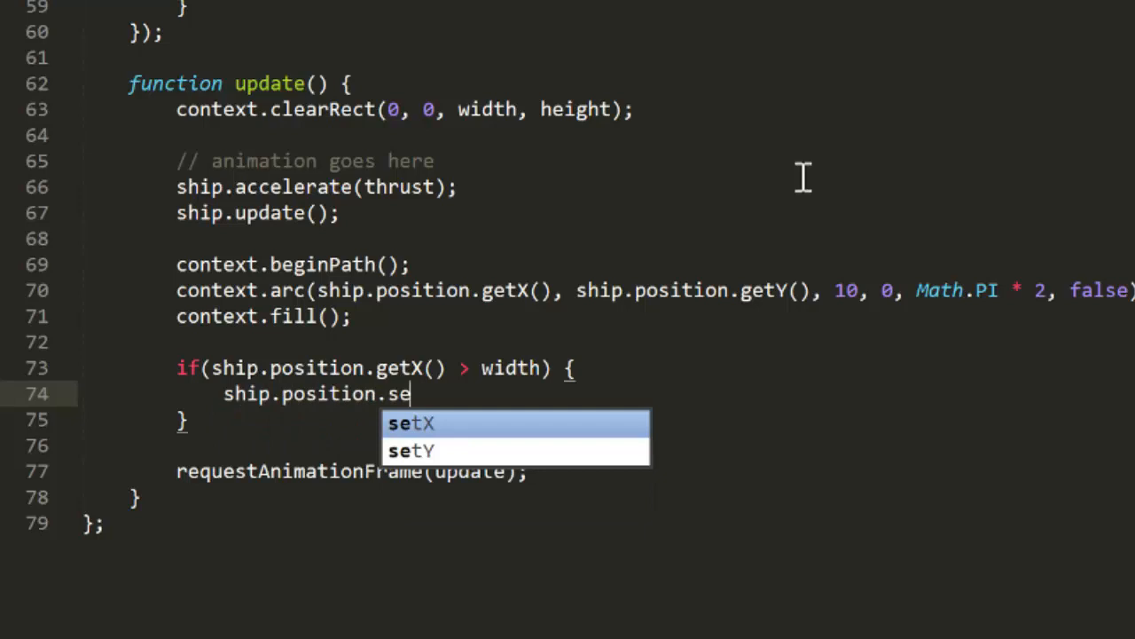
{"action": "type", "text": "tX(0)"}
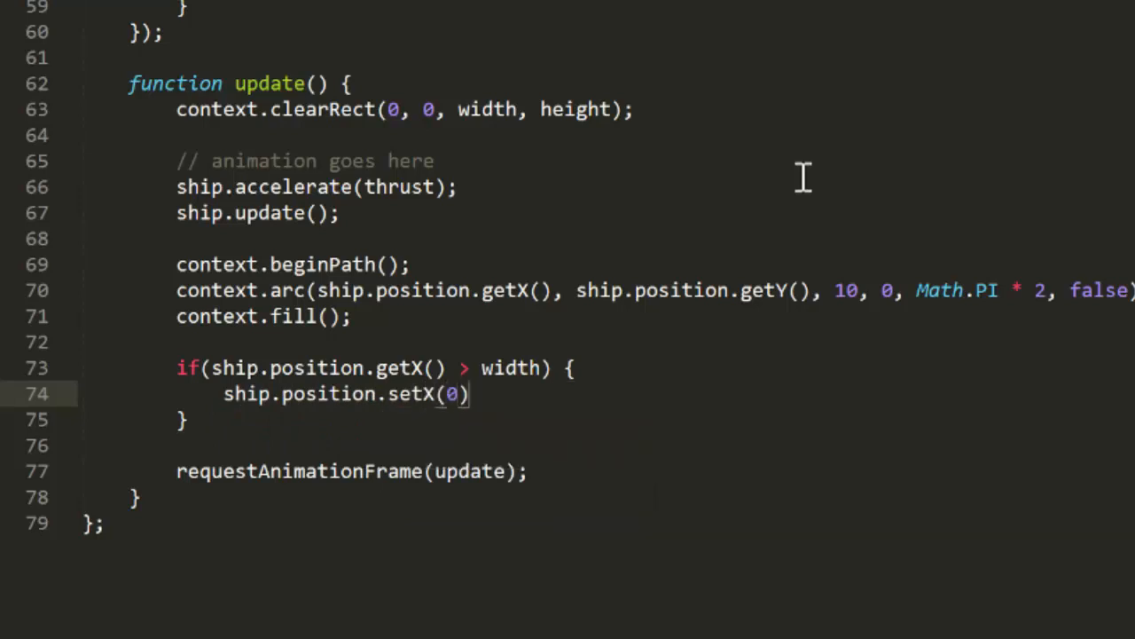
- Wrap the ship vertically: if position.getY() passes height or 0, reset it with setY(height) or setY(0)
{"action": "type", "text": "if(ship.position.g"}
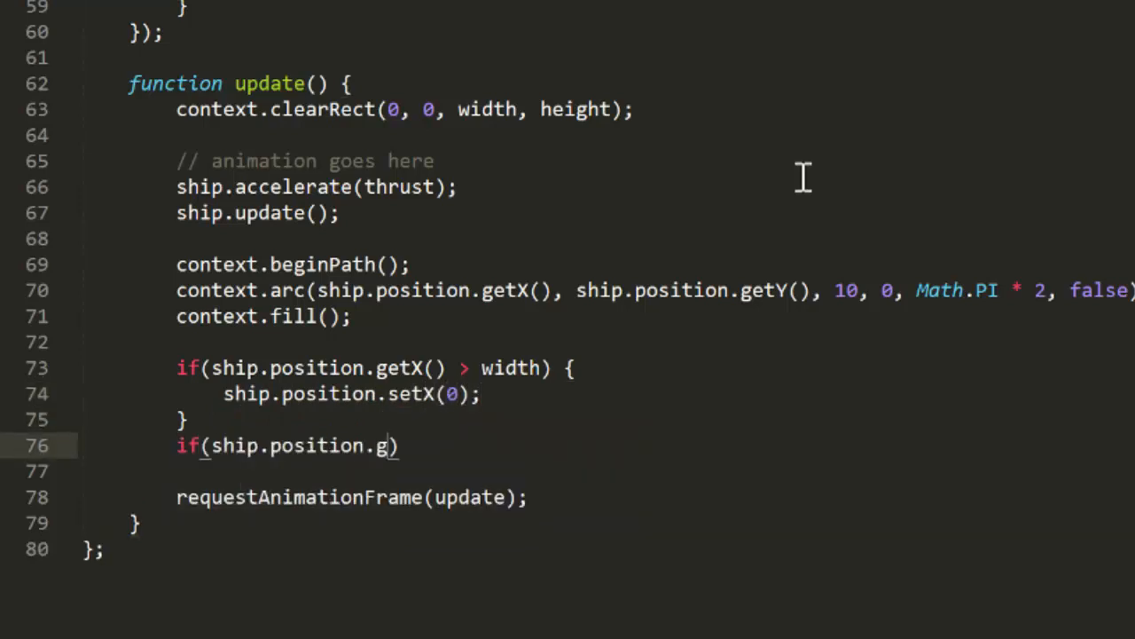
{"action": "type", "text": "etX()"}
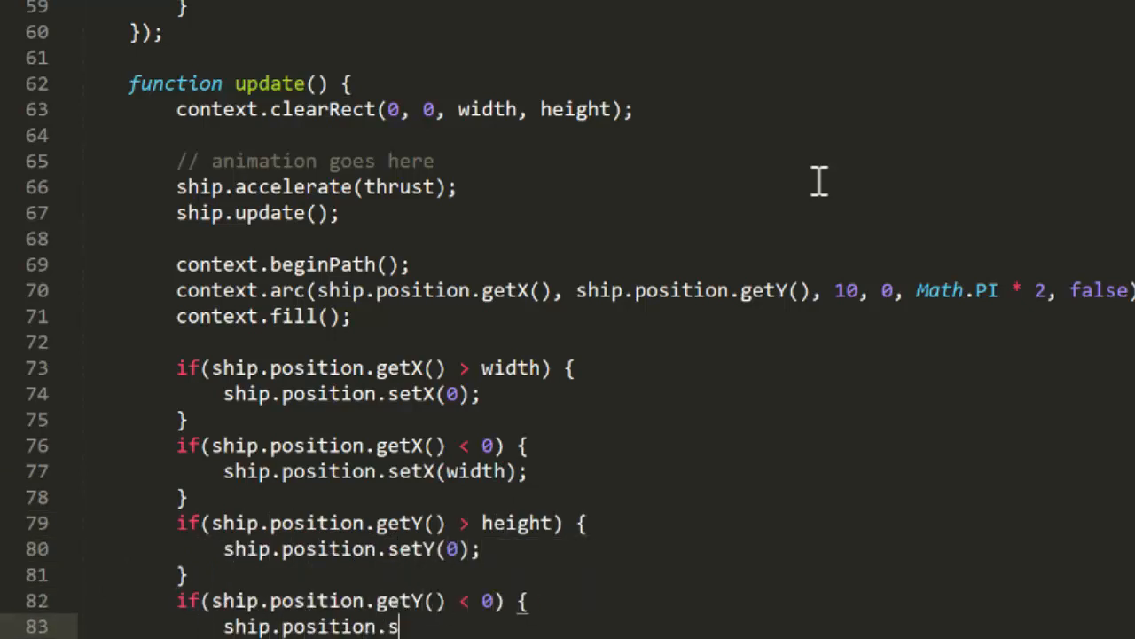
{"action": "type", "text": "etY(height);"}
{"action": "type", "text": "angle = ;"}
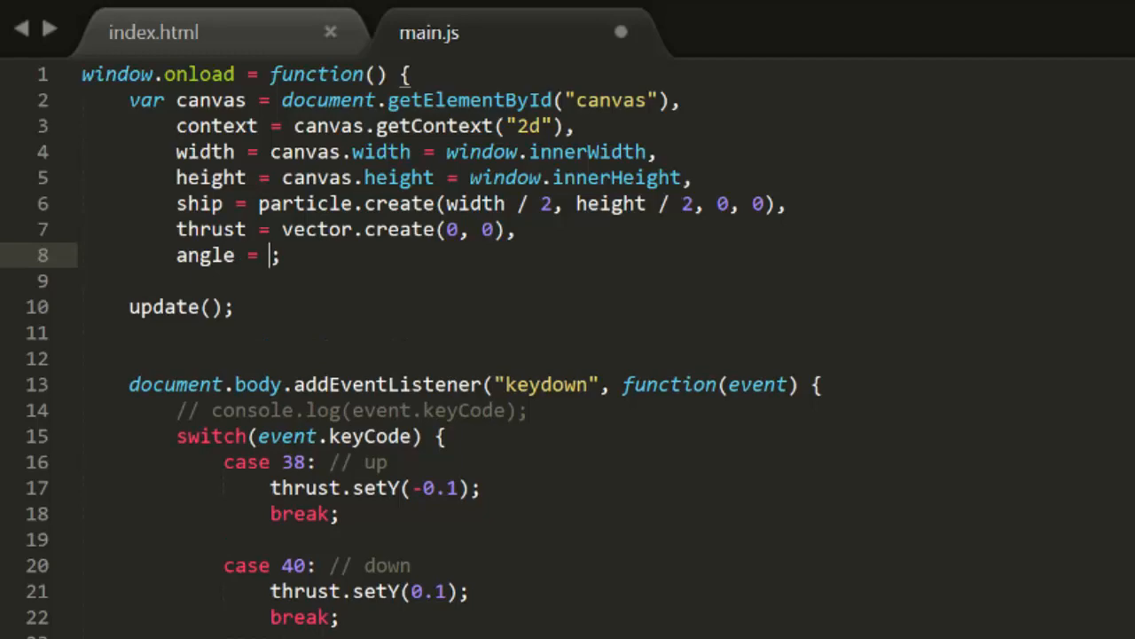
- Set angle = 0 and replace the arc with context.save, translate to ship.position and rotate(angle)
{"action": "type", "text": "0"}
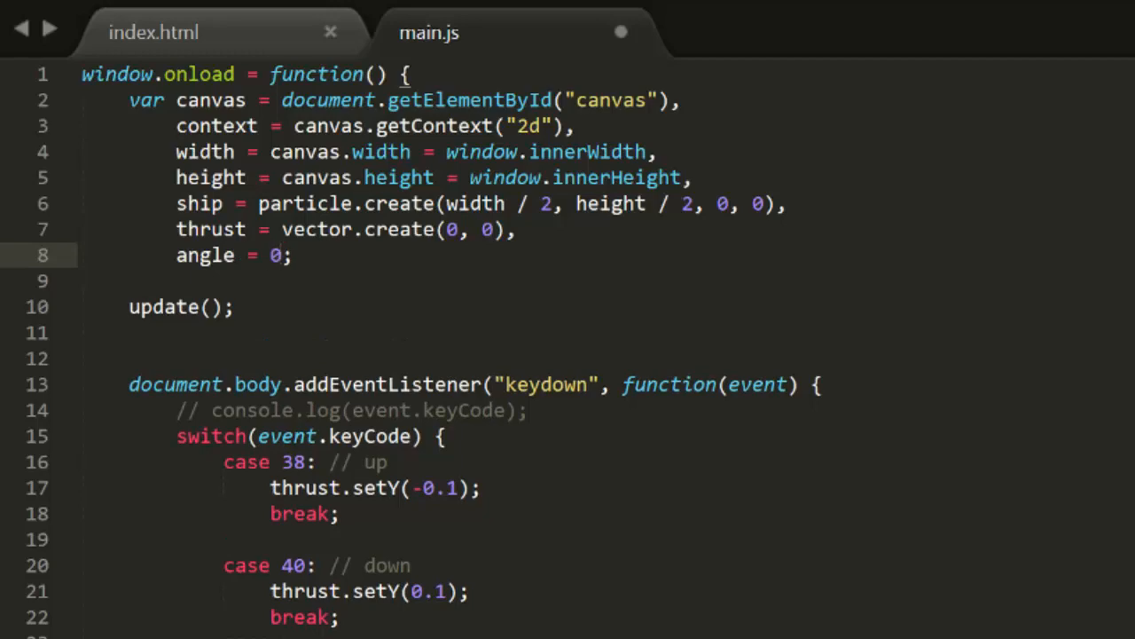
{"action": "scroll", "scroll_direction": "down", "scroll_amount": 3}
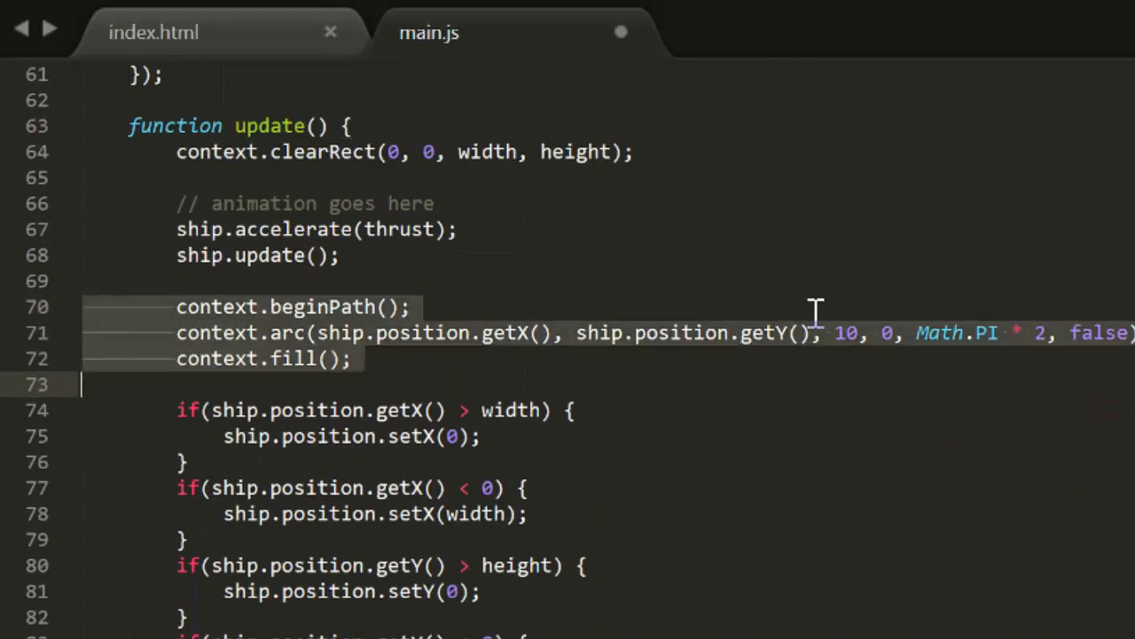
{"action": "type", "text": "context.translate(ship.position.g"}
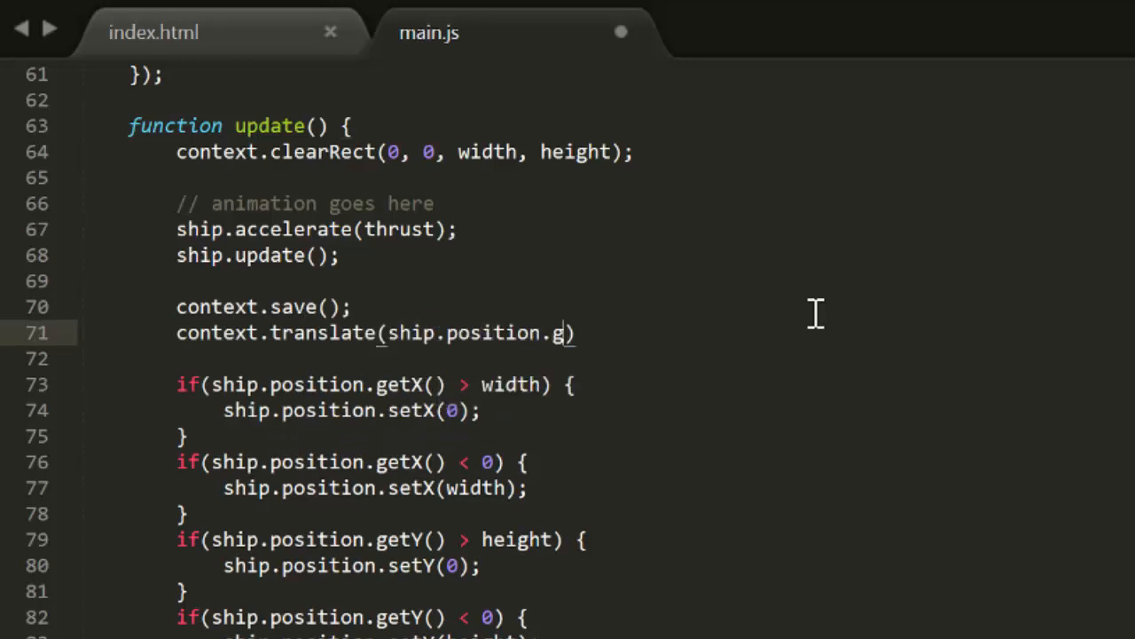
{"action": "type", "text": "etX(), ship.position.getY());"}
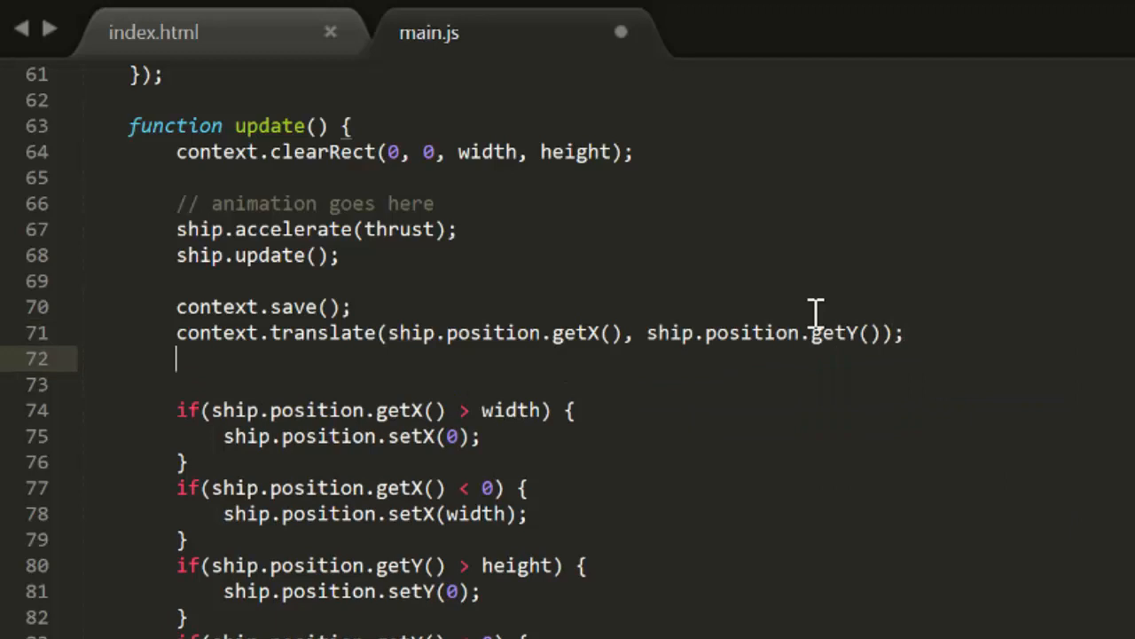
{"action": "type", "text": "context.r"}
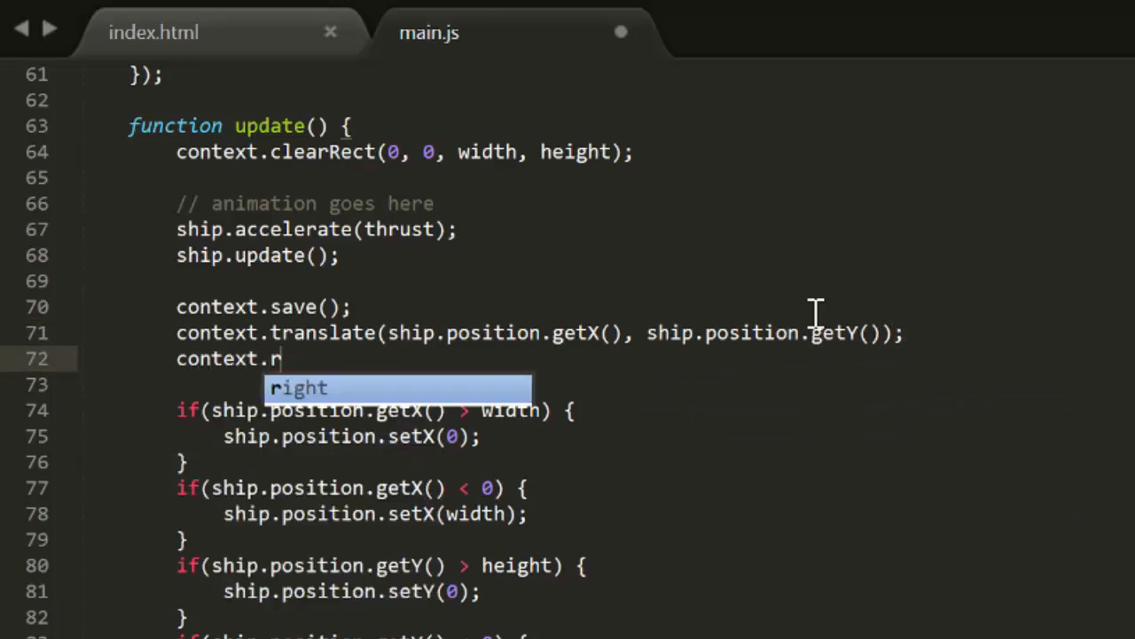
{"action": "type", "text": "otate(angle);"}
{"action": "type", "text": "context.mo"}
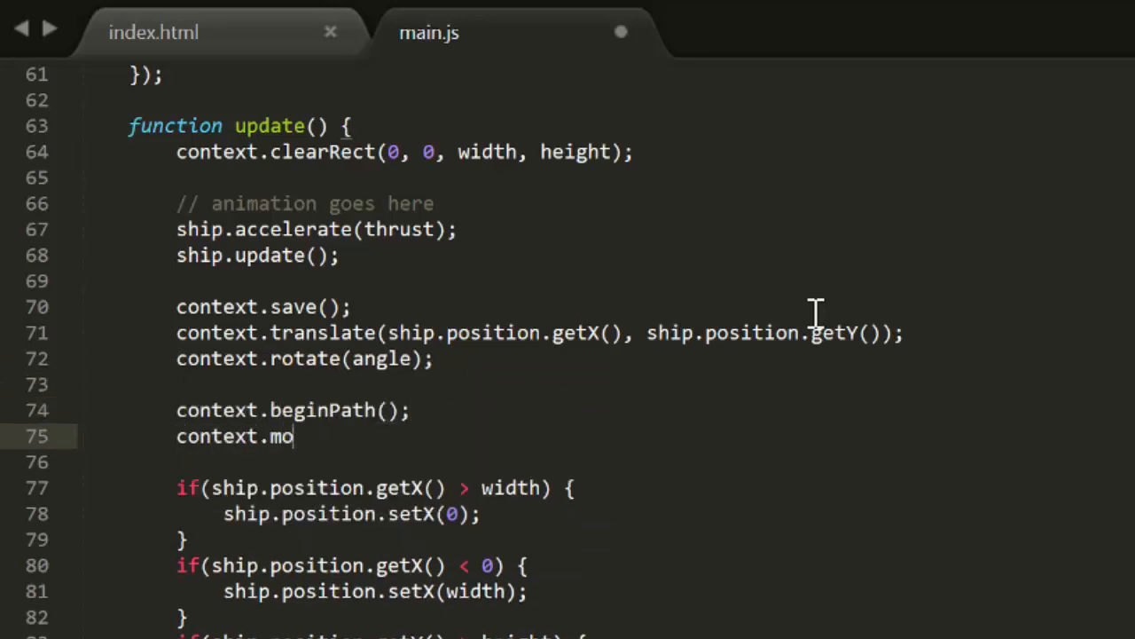
- Draw the triangle with moveTo(10, 0) and lineTo(-10, ...) points, stroke it and context.restore()
{"action": "type", "text": "veTo(10, 0);"}
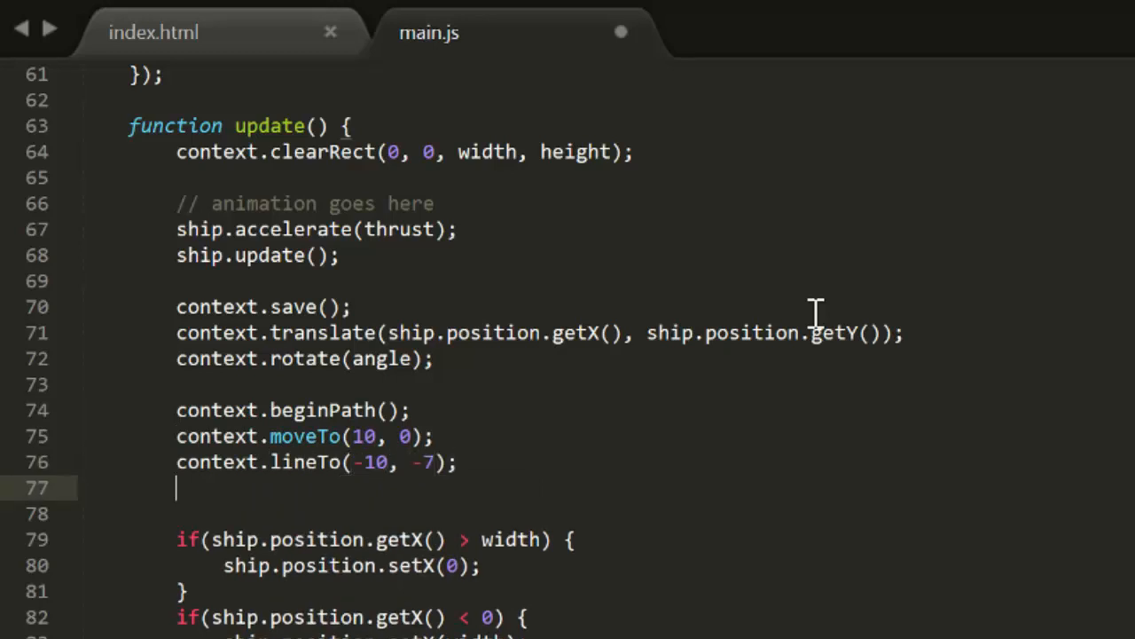
{"action": "type", "text": "context.lineTo(-10)"}
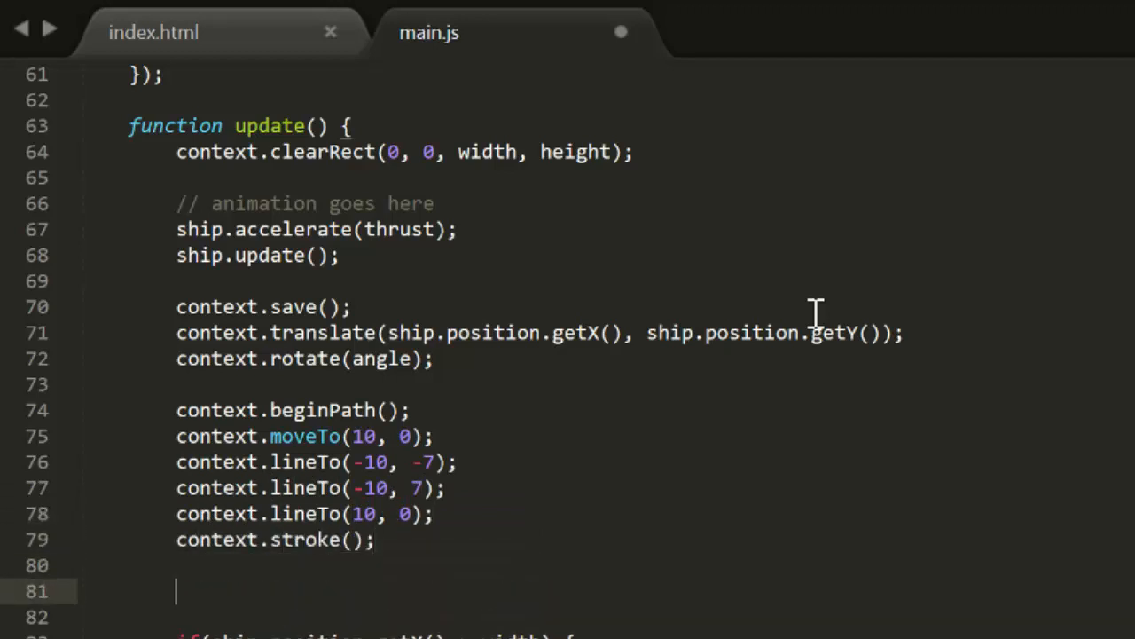
{"action": "type", "text": "context.re"}
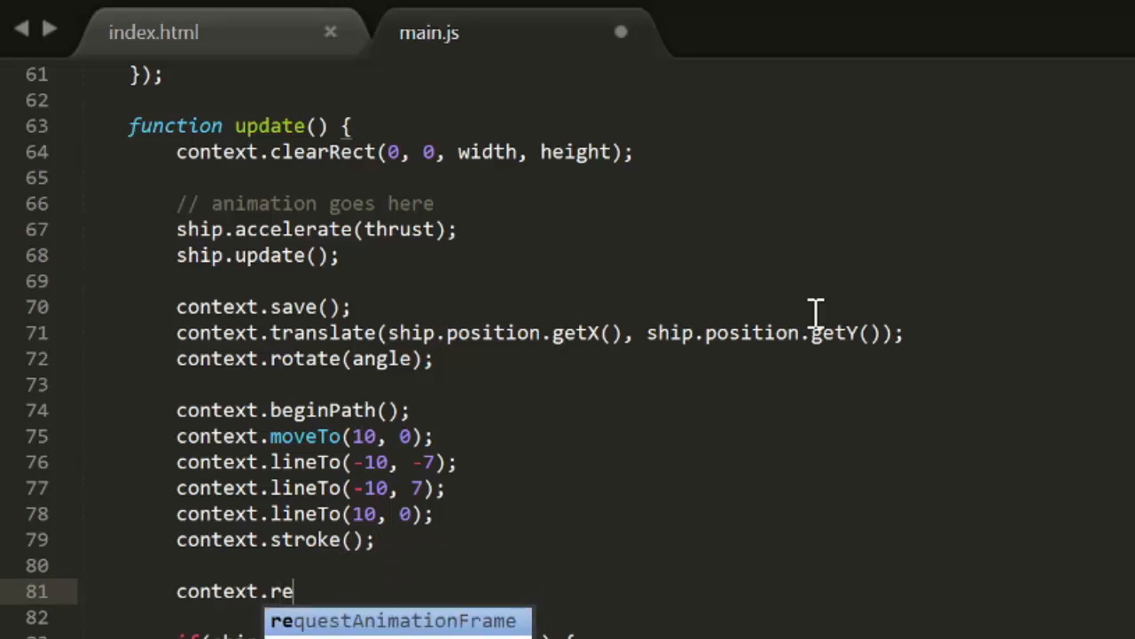
{"action": "type", "text": "store();"}
{"action": "type", "text": "turning;"}
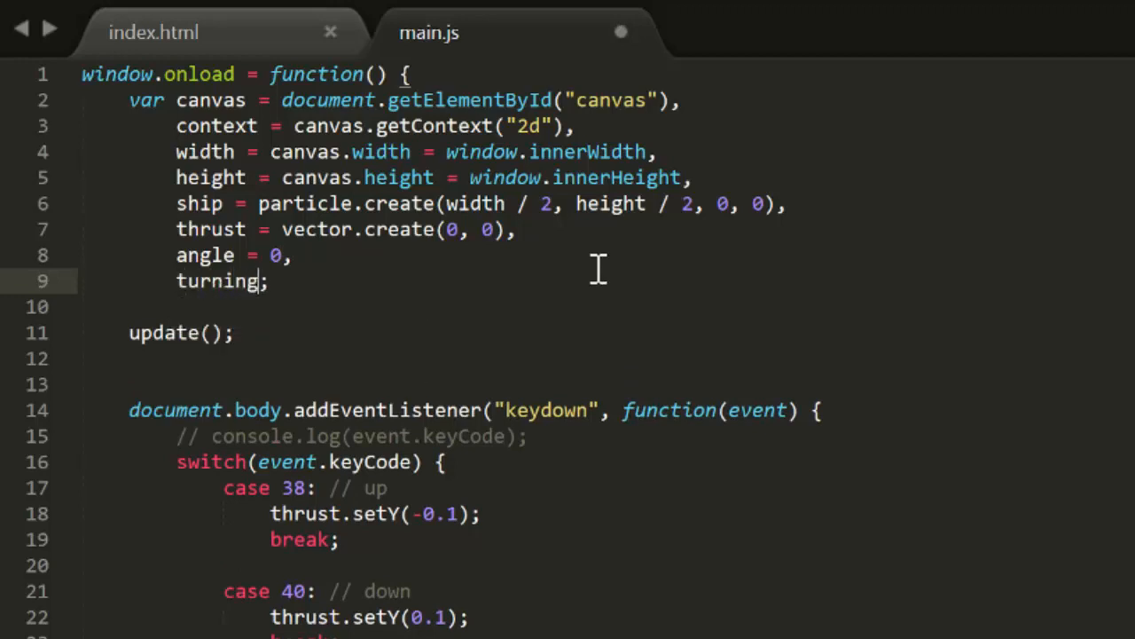
- Declare turningLeft = false, turningRight = false and thrusting = false in the var list
{"action": "type", "text": "Left = false,"}
{"action": "type", "text": "turningRight = false,"}
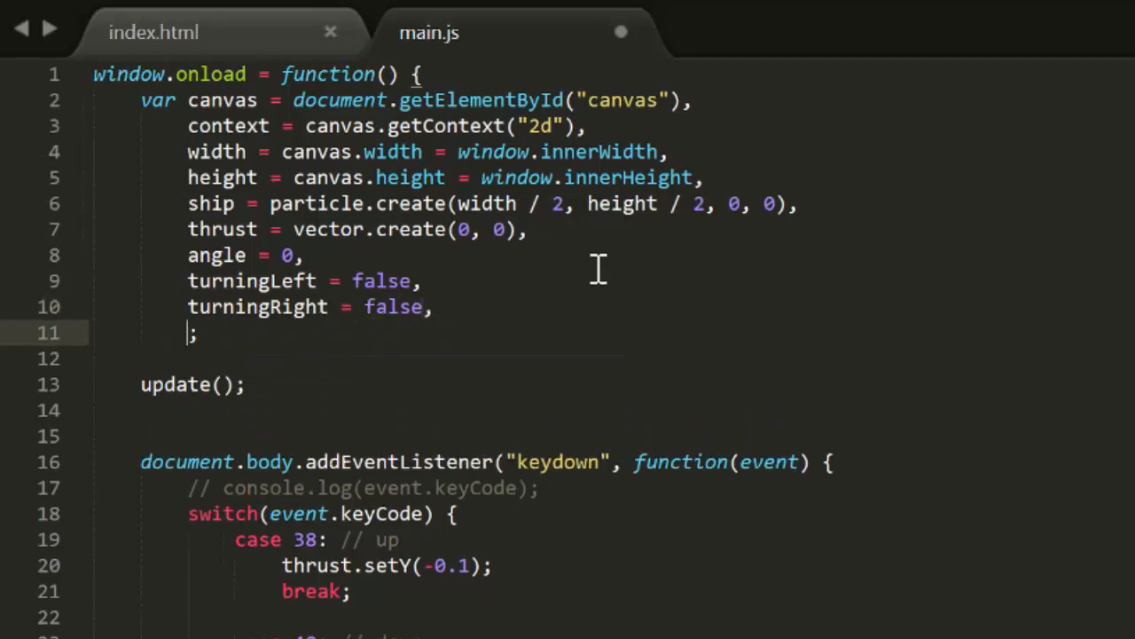
{"action": "type", "text": "thrusting = fal"}
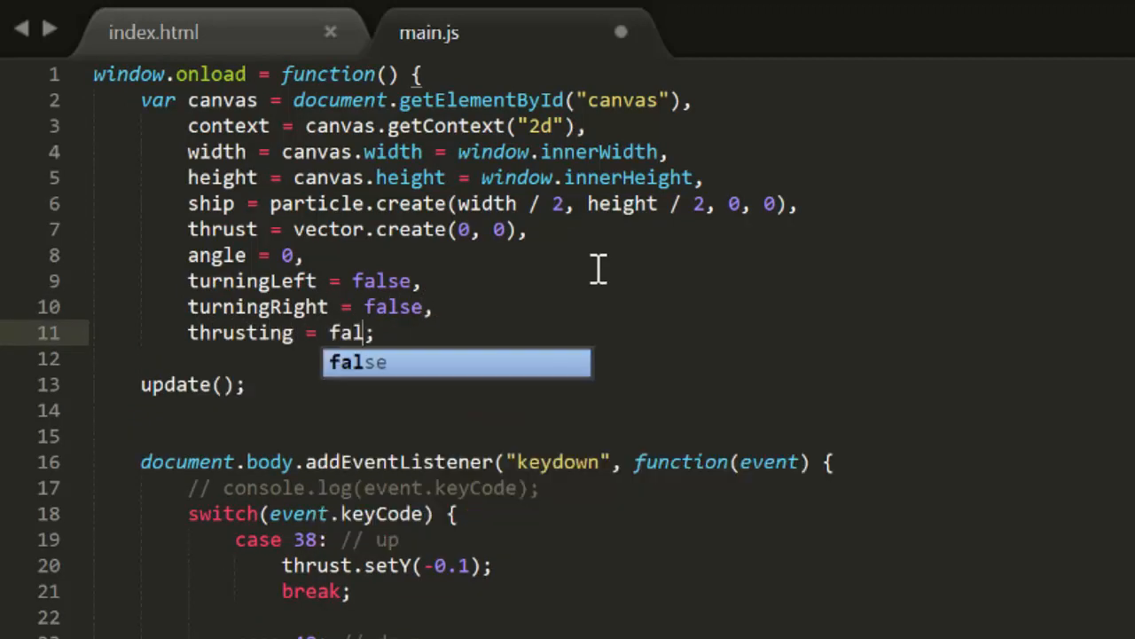
{"action": "scroll", "scroll_direction": "down", "scroll_amount": 3}
{"action": "type", "text": "thrusting = true;"}
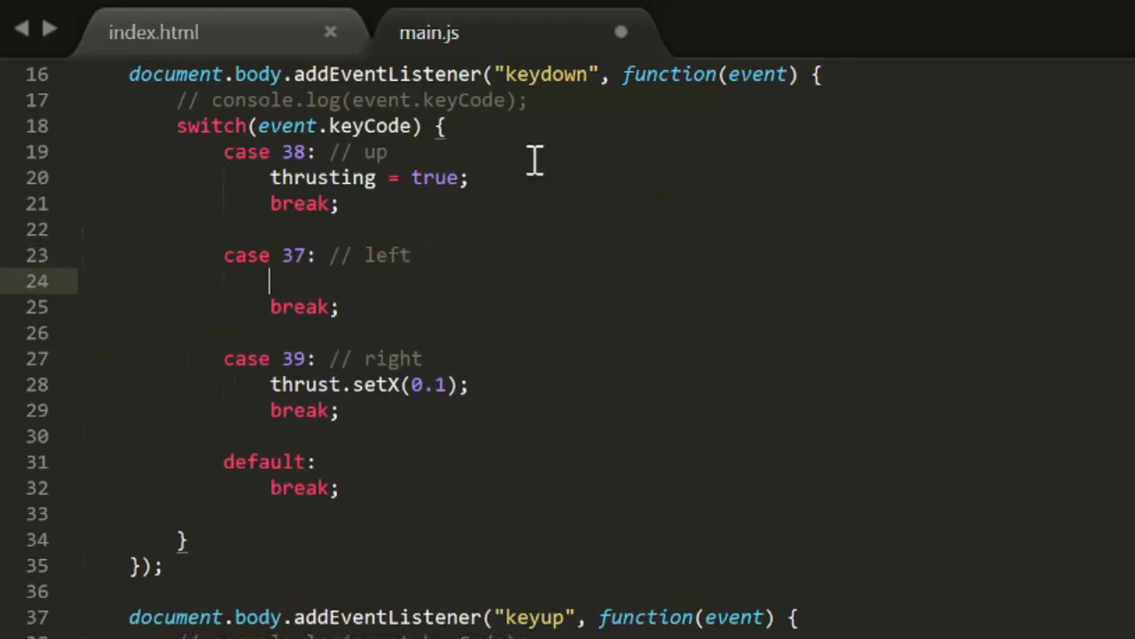
- Set turningLeft, turningRight and thrusting true in keydown cases and false in keyup cases
{"action": "type", "text": "turningLeft = true;"}
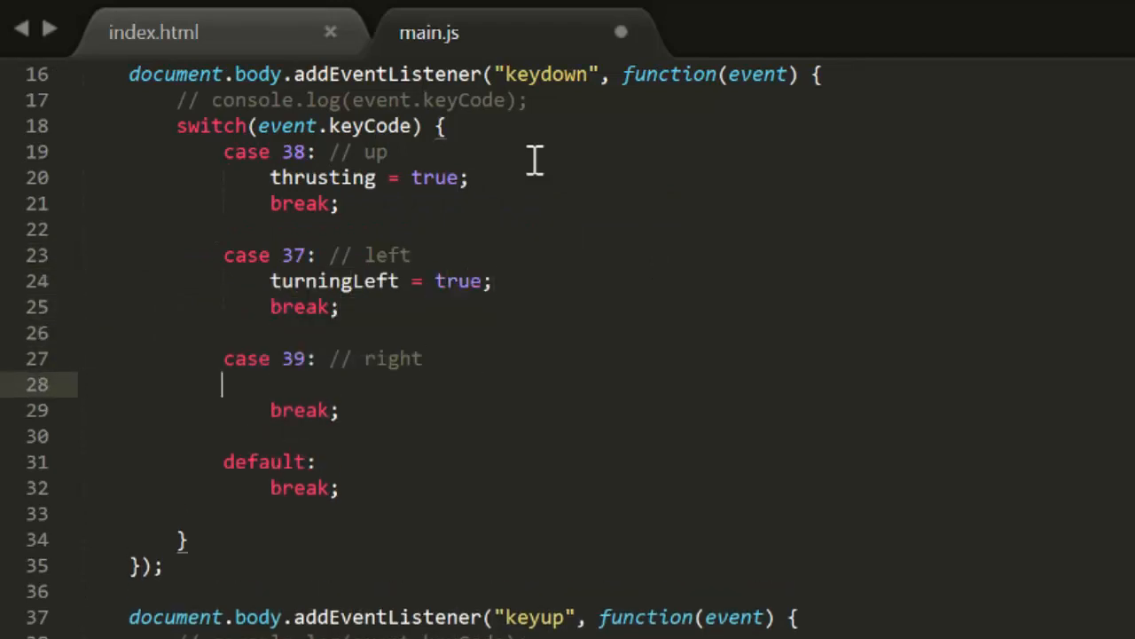
{"action": "type", "text": "turningRight = true"}
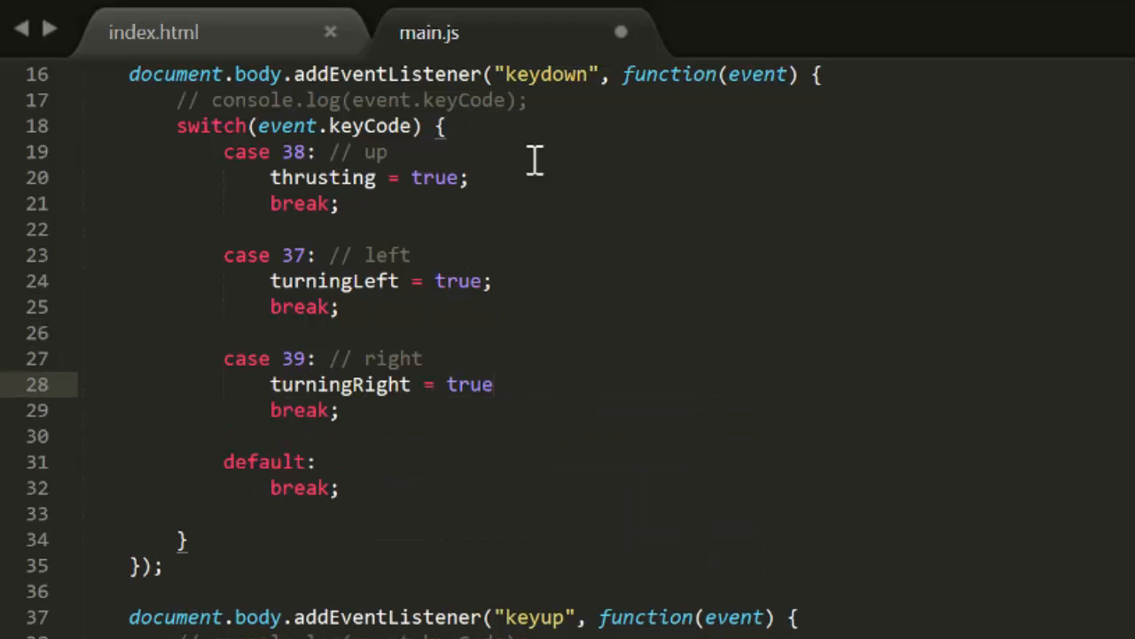
{"action": "scroll", "scroll_direction": "down", "scroll_amount": 3}
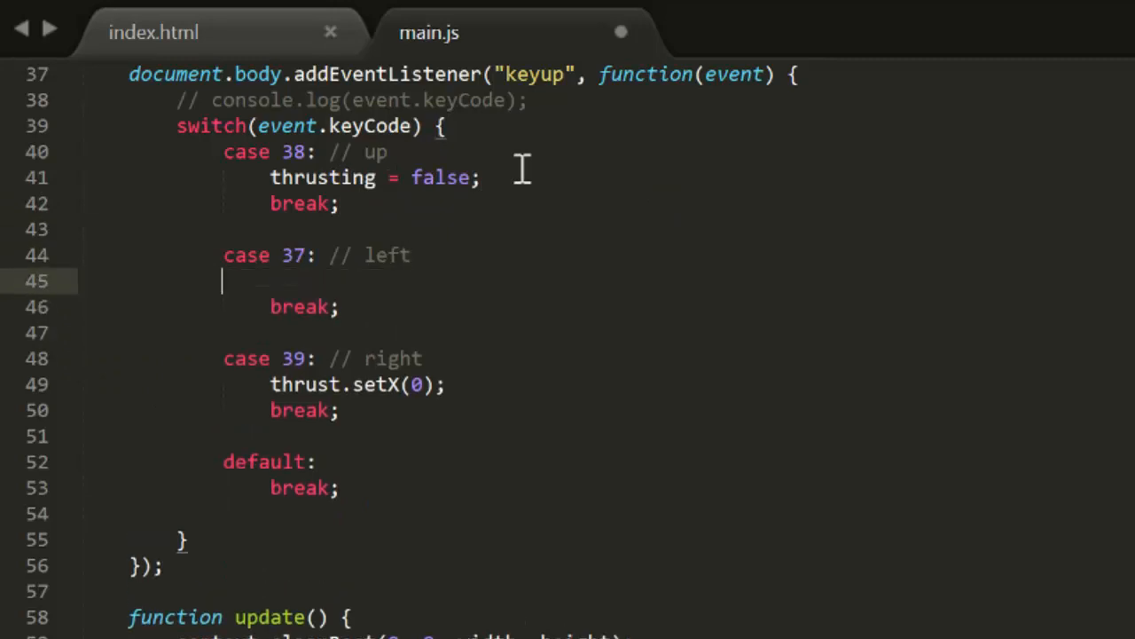
{"action": "type", "text": "turningLeft = false;"}
{"action": "left_click", "coordinate": [360, 384]}
{"action": "type", "text": "turningRight = false;"}
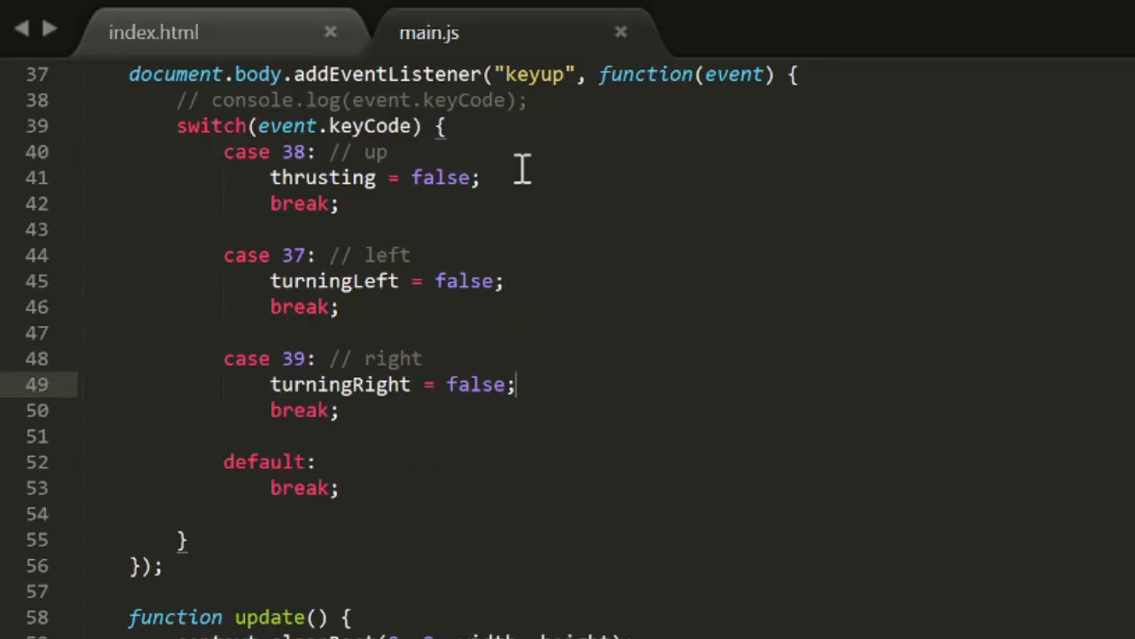
{"action": "scroll", "scroll_direction": "down", "scroll_amount": 3}
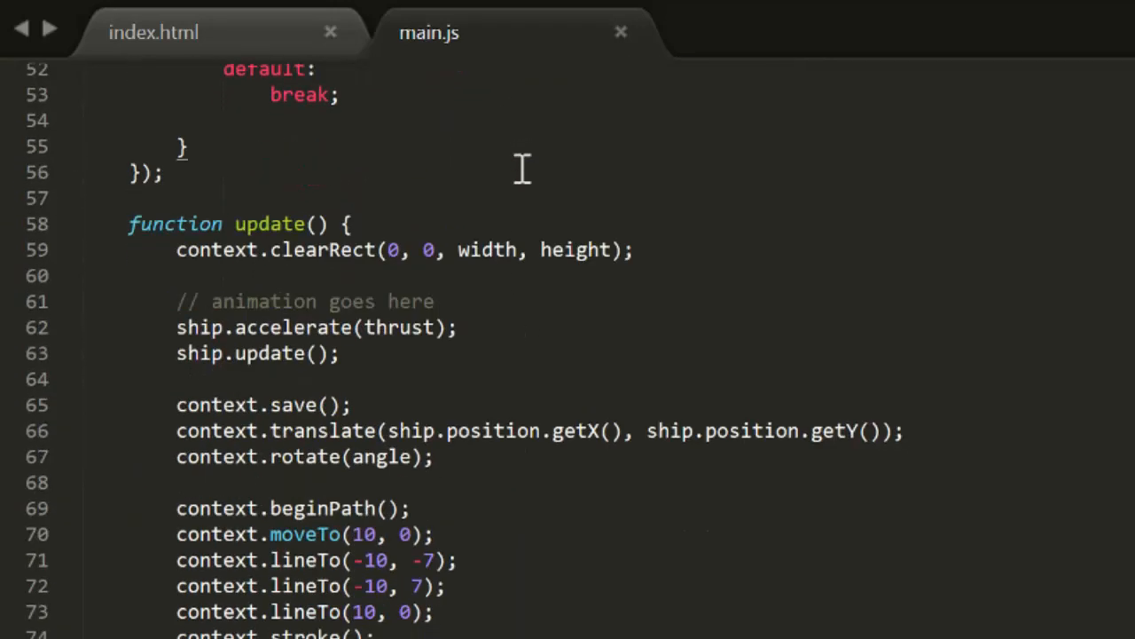
- Write if(turningLeft) { angle -= 0.05; } and if(turningRight) { angle += 0.05; } at the top of update()
{"action": "scroll", "scroll_direction": "down", "scroll_amount": 3}
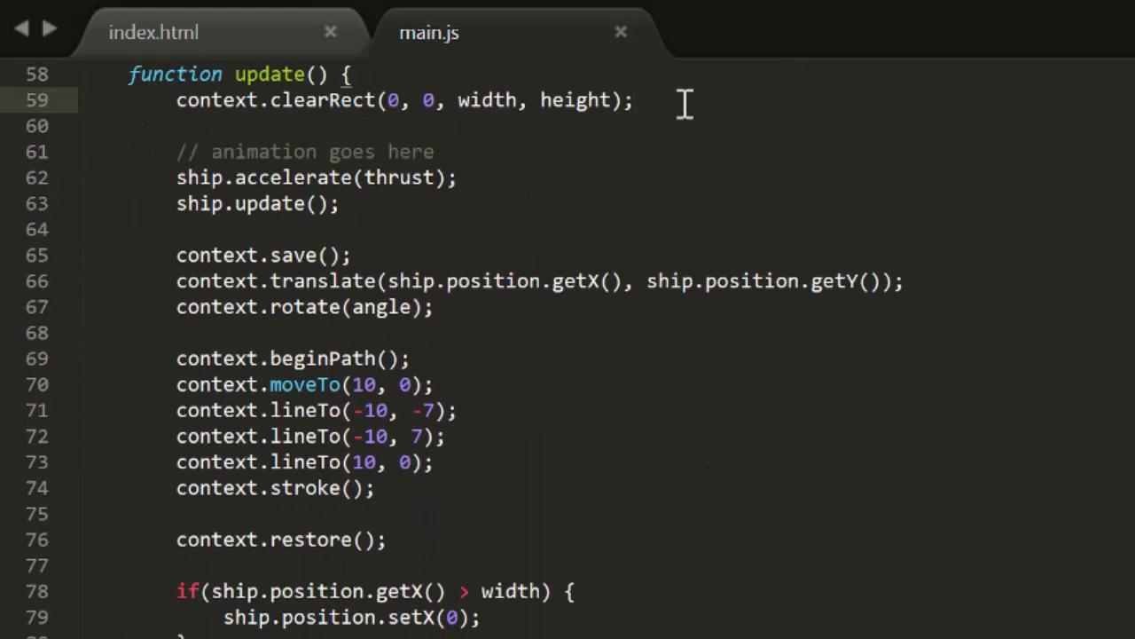
{"action": "type", "text": "if("}
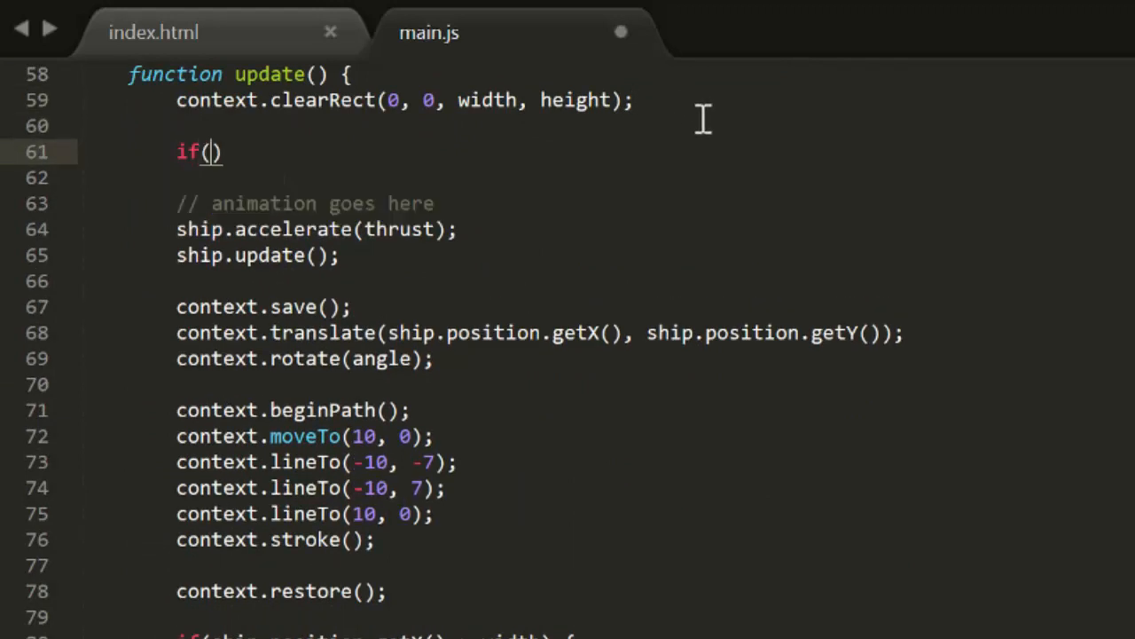
{"action": "type", "text": "turningLeft"}
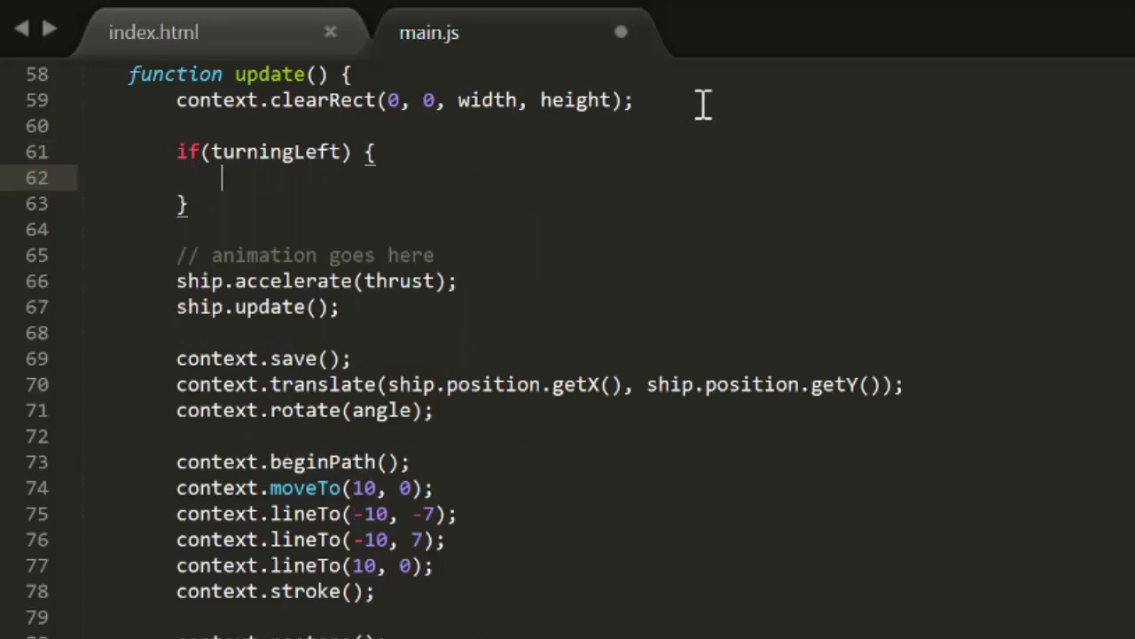
{"action": "type", "text": "angle -"}
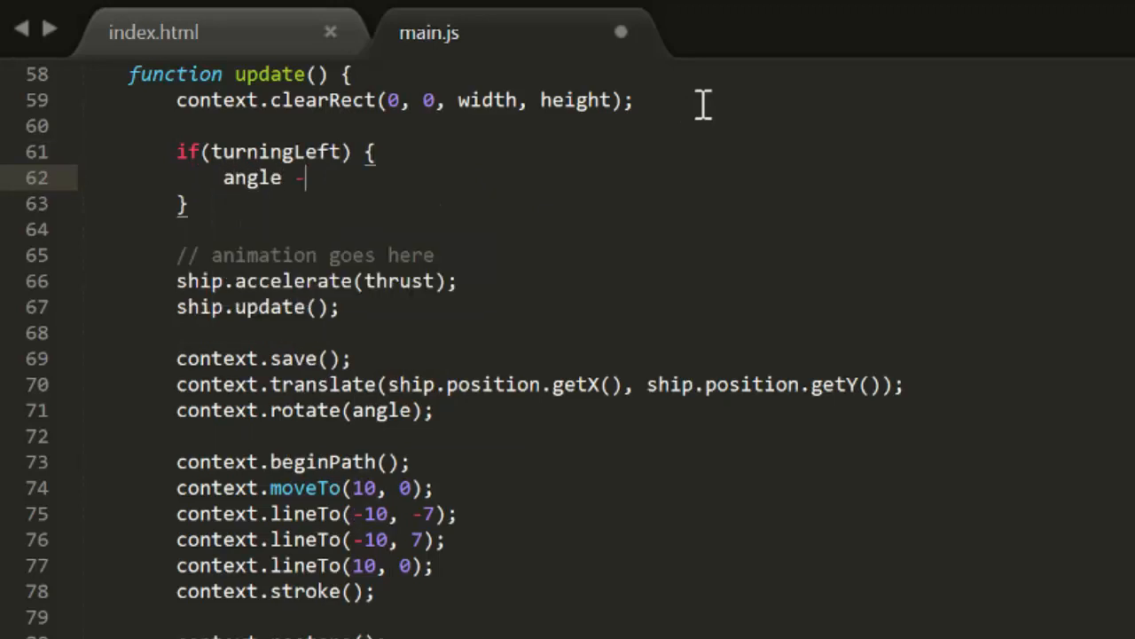
{"action": "type", "text": "= 0.0"}
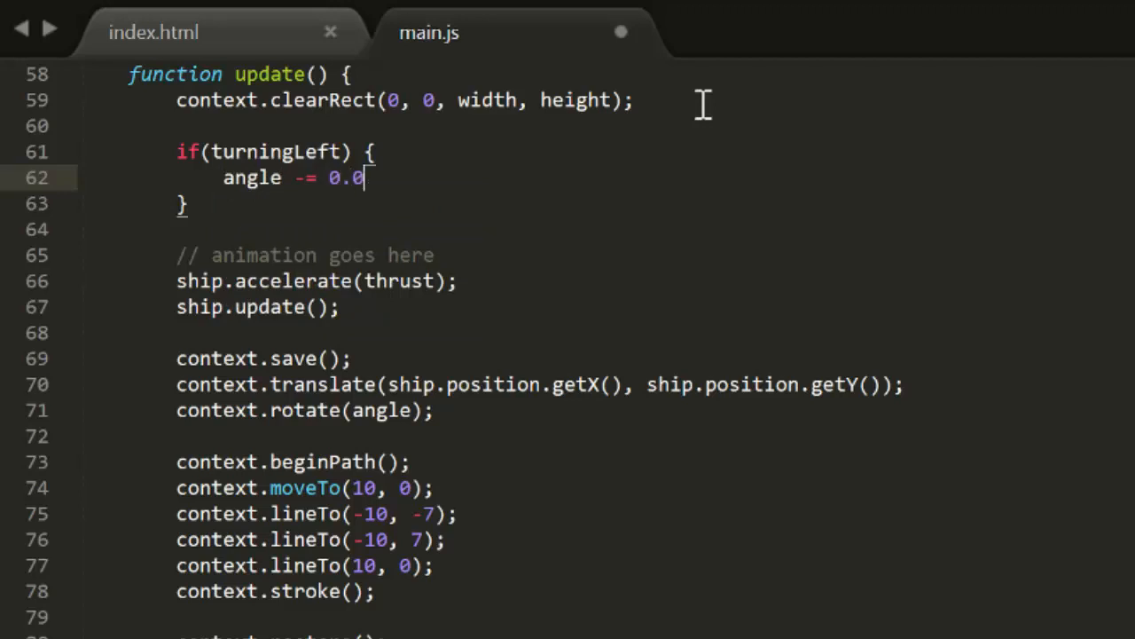
{"action": "type", "text": "5;"}
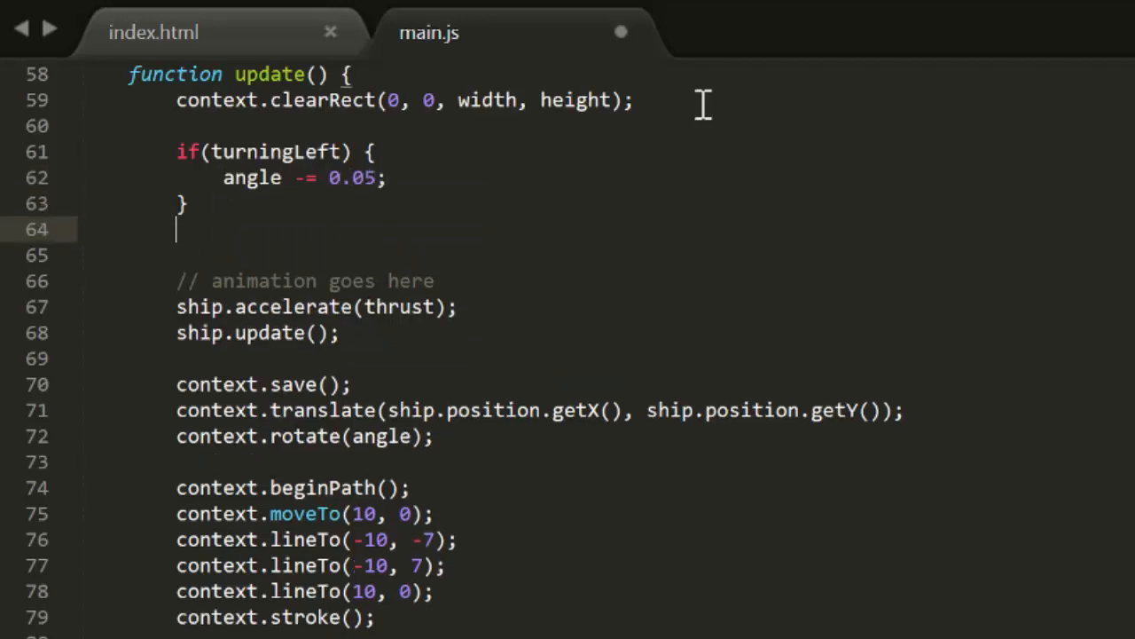
{"action": "type", "text": "if(turningRight) {"}
{"action": "type", "text": "angle +="}
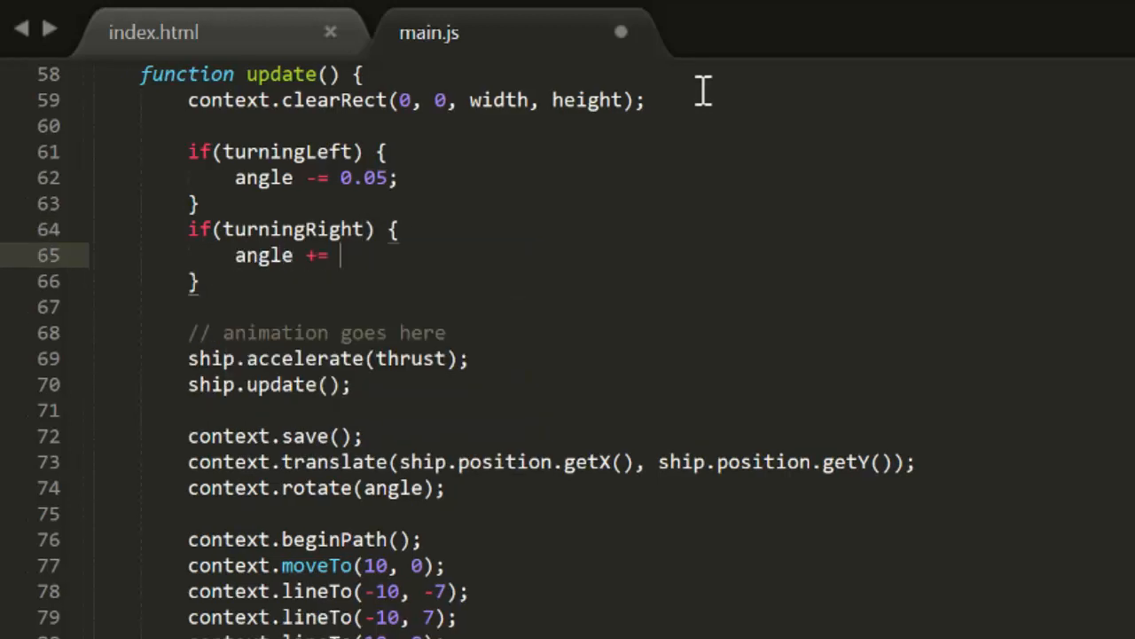
{"action": "type", "text": "0.05;"}
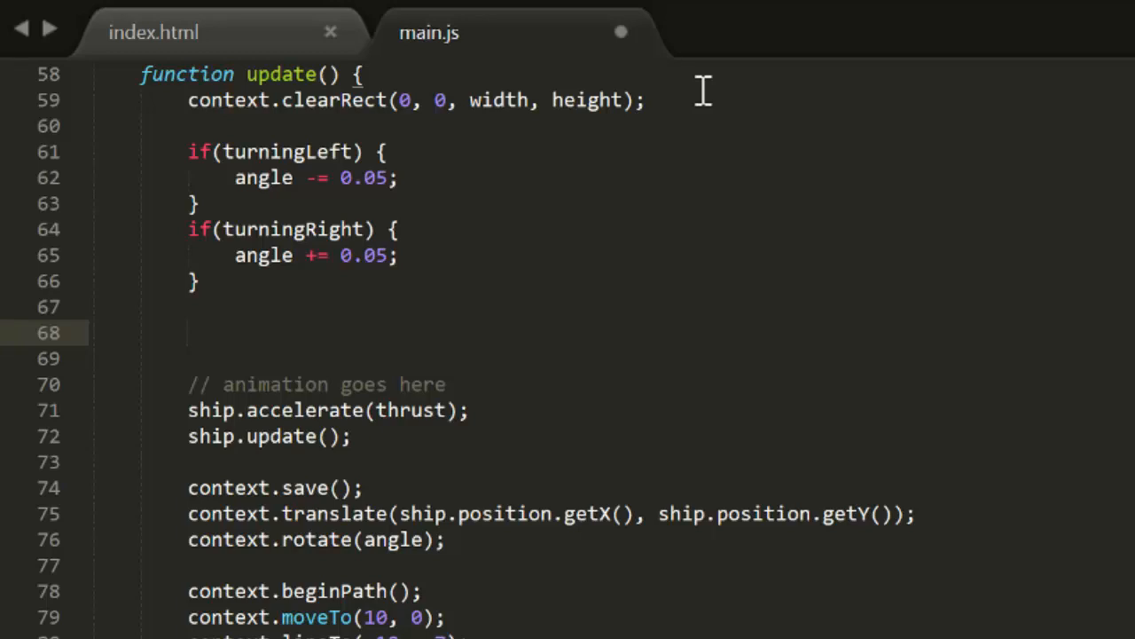
- Add thrust.setAngle(angle) and an if(thrusting) block setting thrust length 0.1, else 0
{"action": "type", "text": "thrust.setAn"}
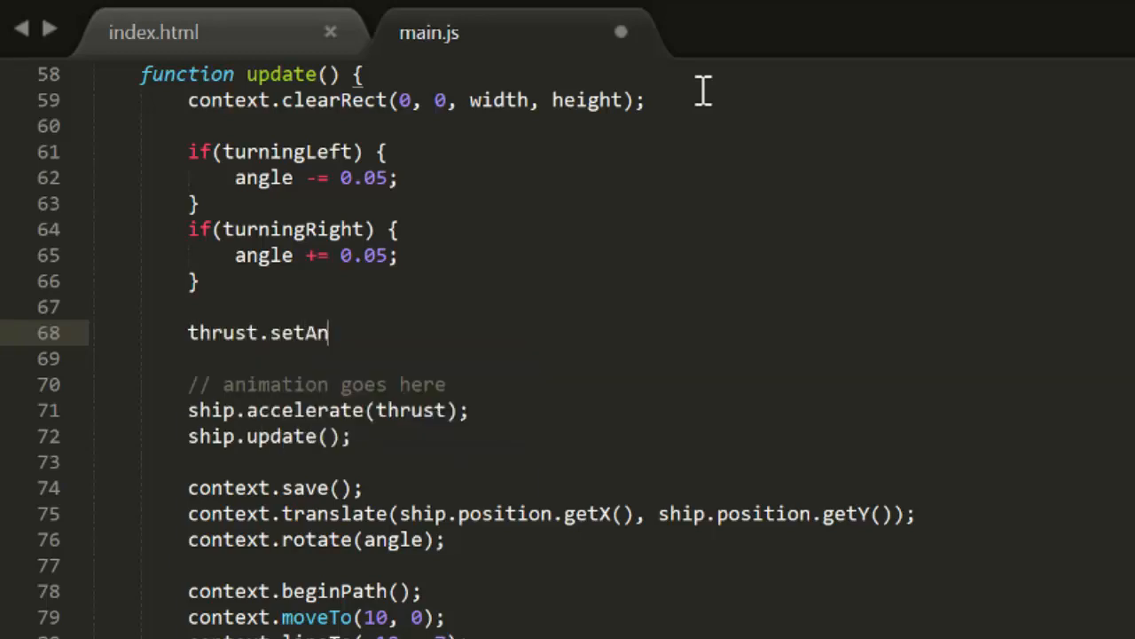
{"action": "type", "text": "gle(angle);"}
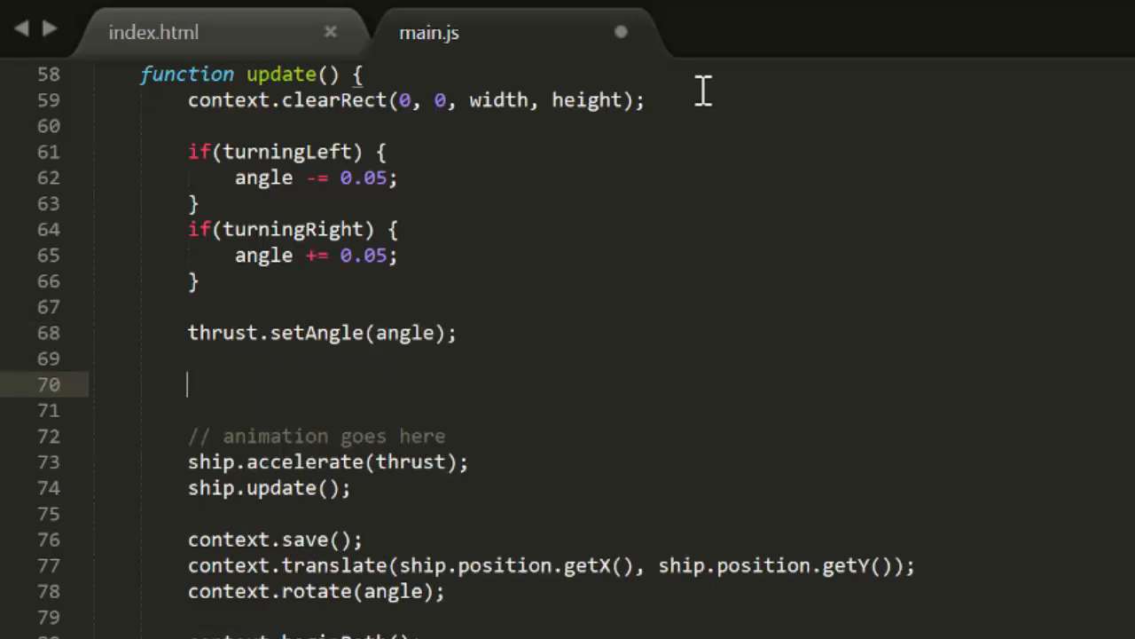
{"action": "type", "text": "if(thrusting) {"}
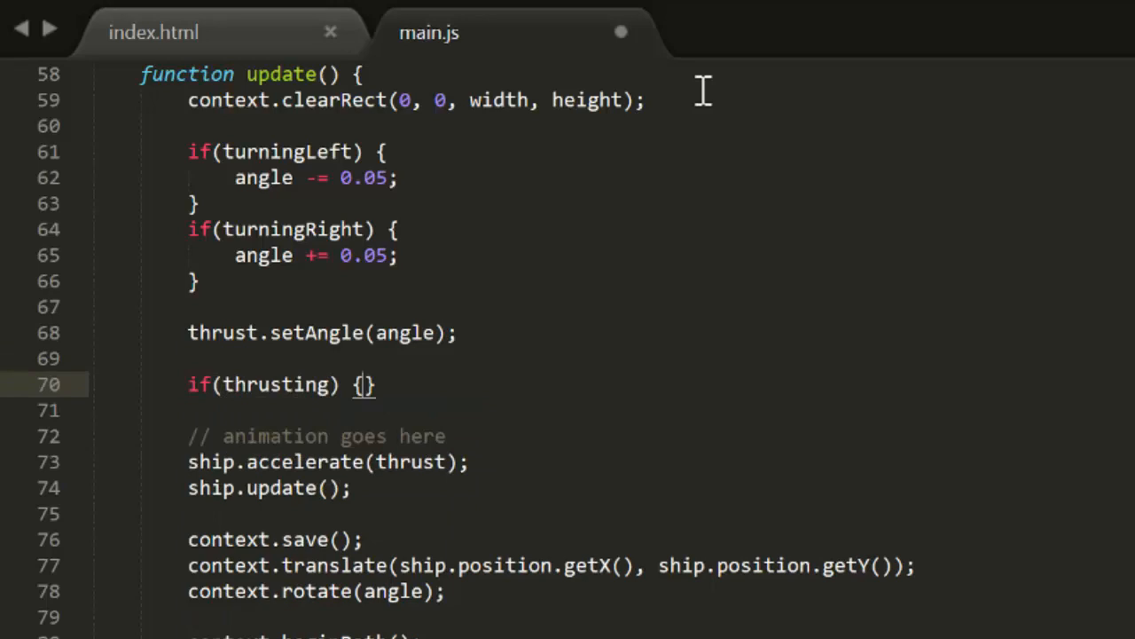
{"action": "type", "text": "thrust.setLength(0);"}
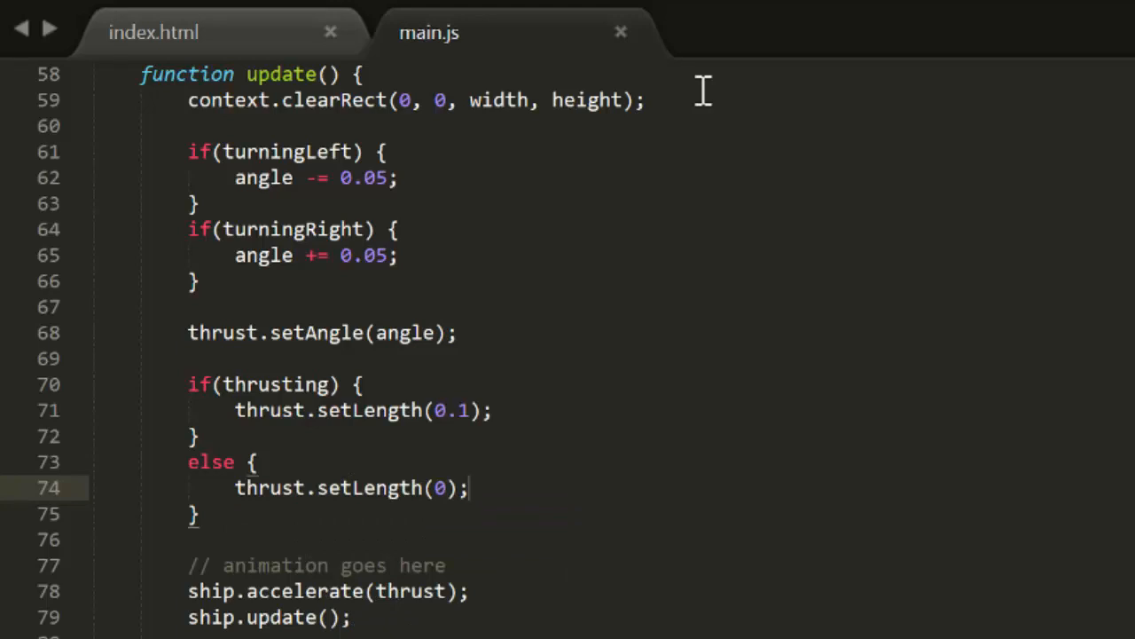
{"action": "scroll", "scroll_direction": "down", "scroll_amount": 3}
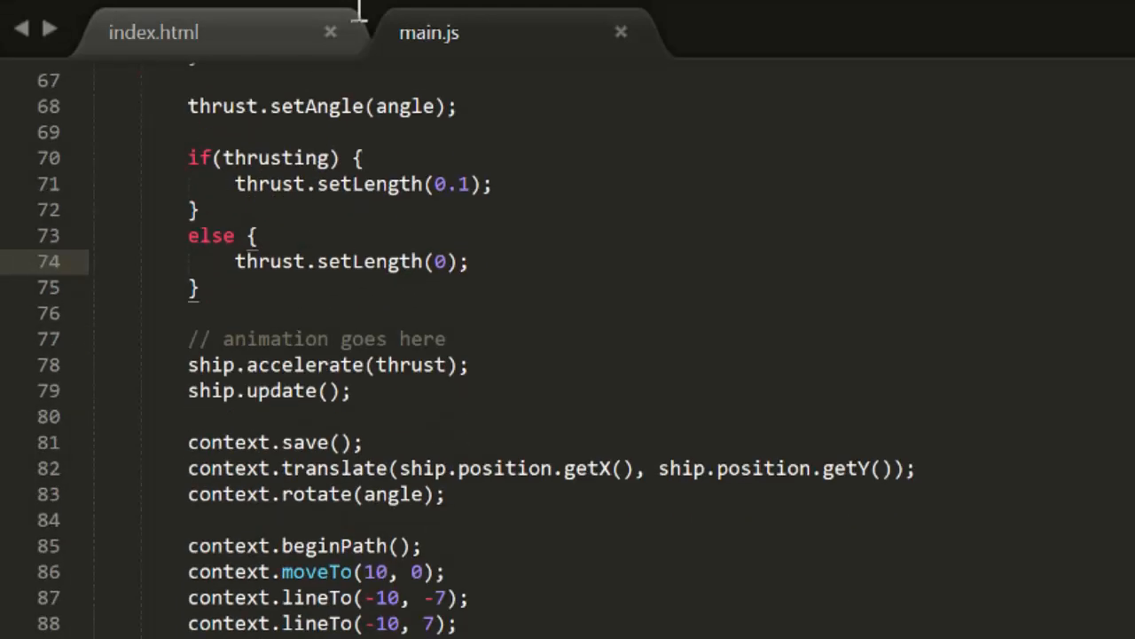
- Insert if(thrusting) { context.moveTo(-10, 0); context.lineTo(-18, 0); } before context.stroke()
{"action": "scroll", "scroll_direction": "down", "scroll_amount": 3}
{"action": "type", "text": "context.lineTo(10, 0);"}
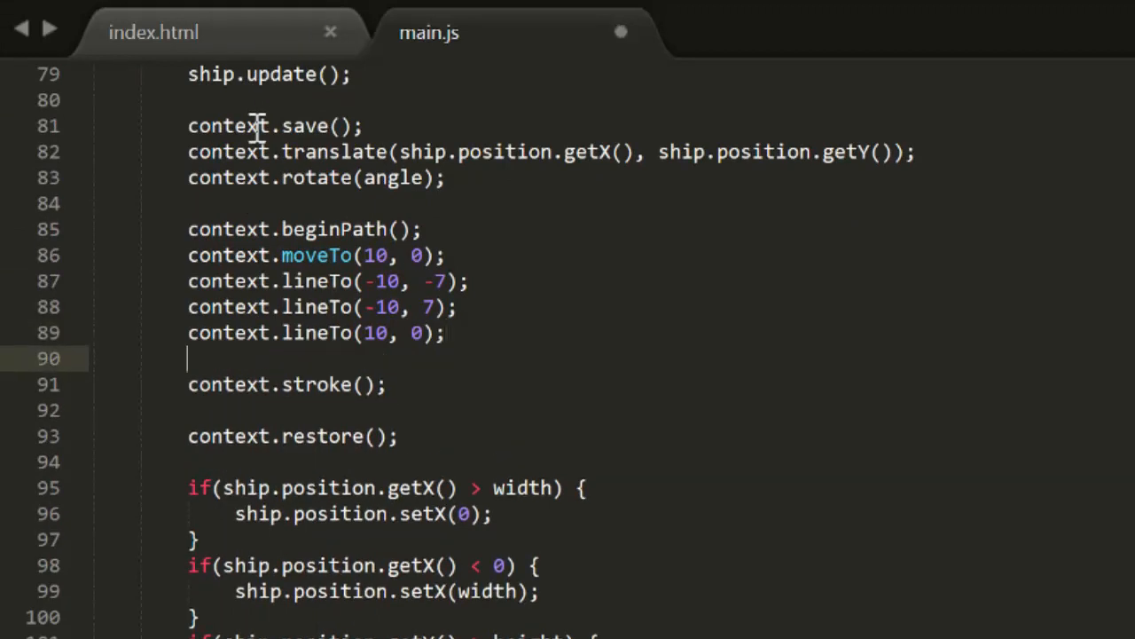
{"action": "type", "text": "if(thrus)"}
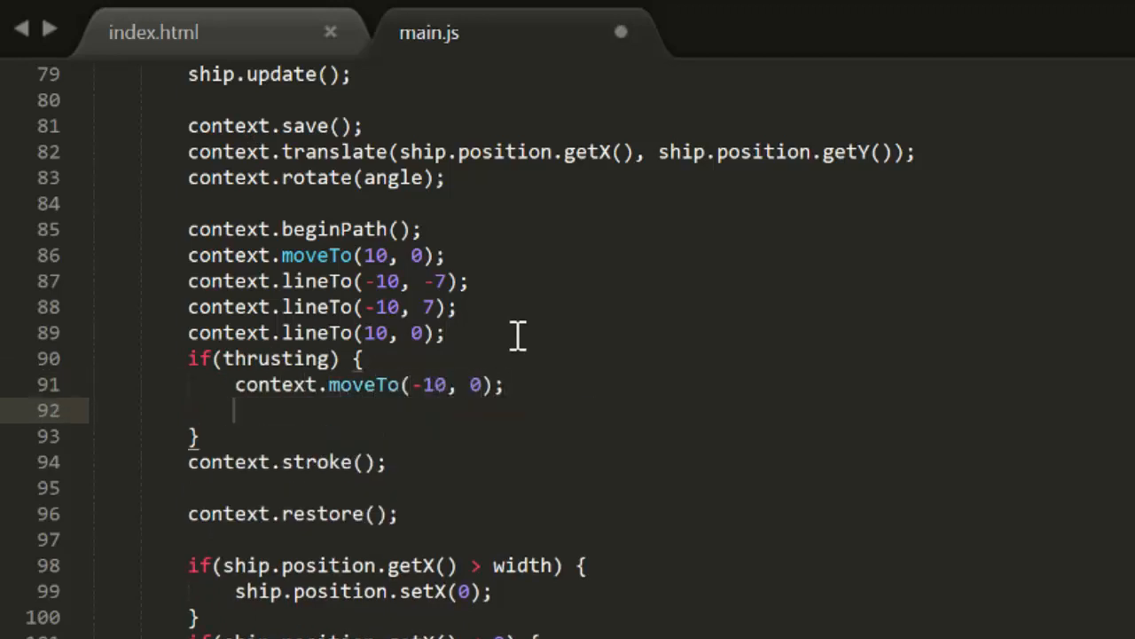
{"action": "type", "text": "context.lin"}
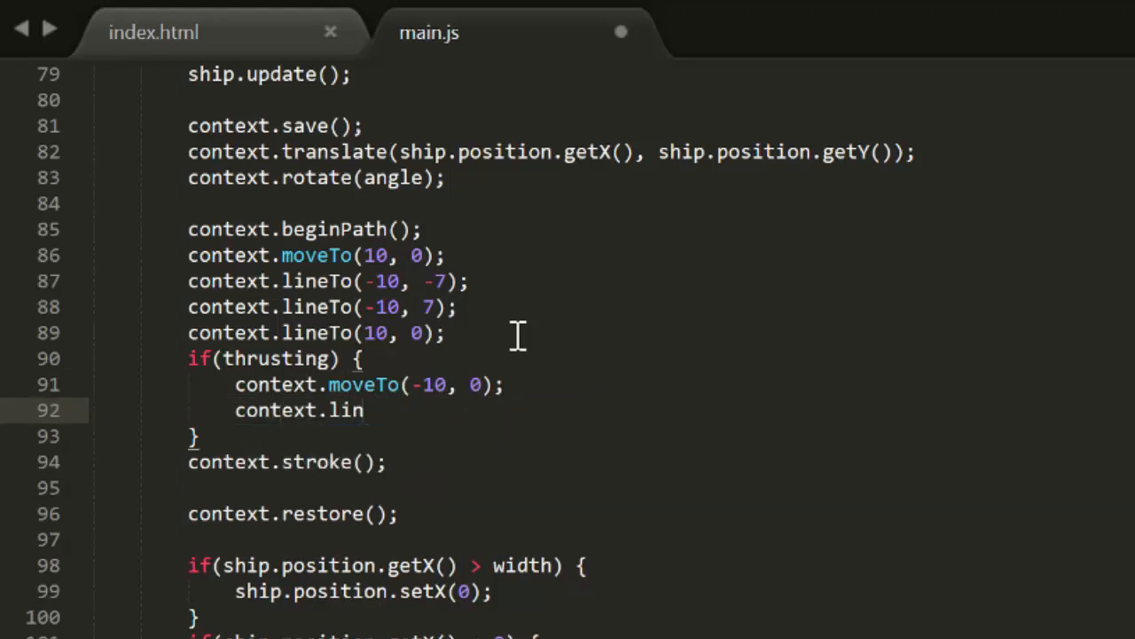
{"action": "type", "text": "eTo(-18, 0)"}
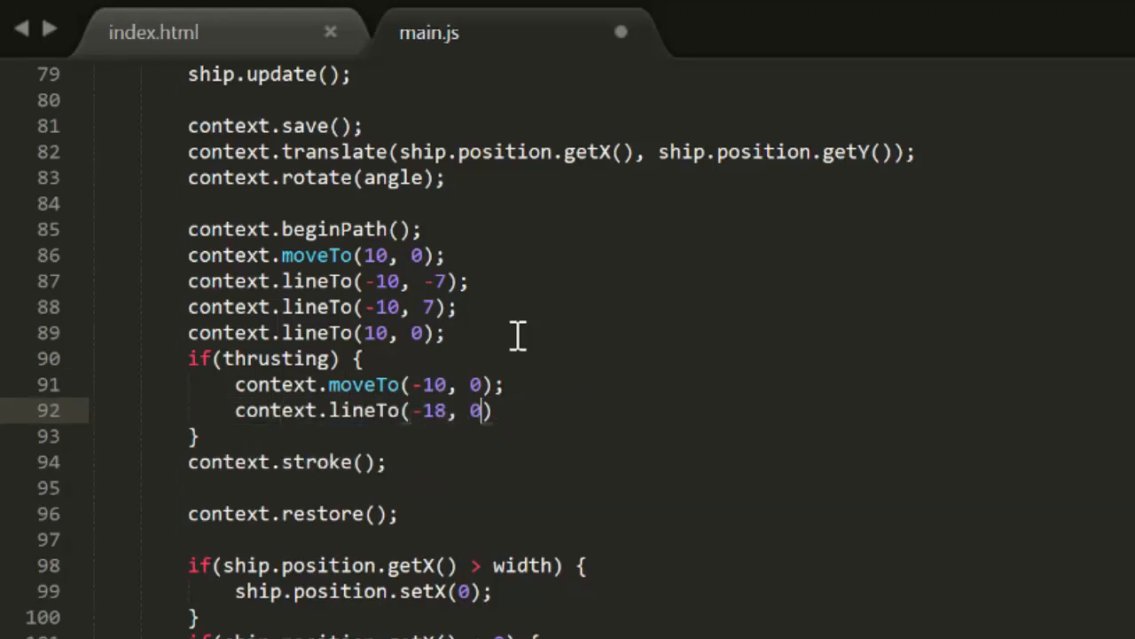